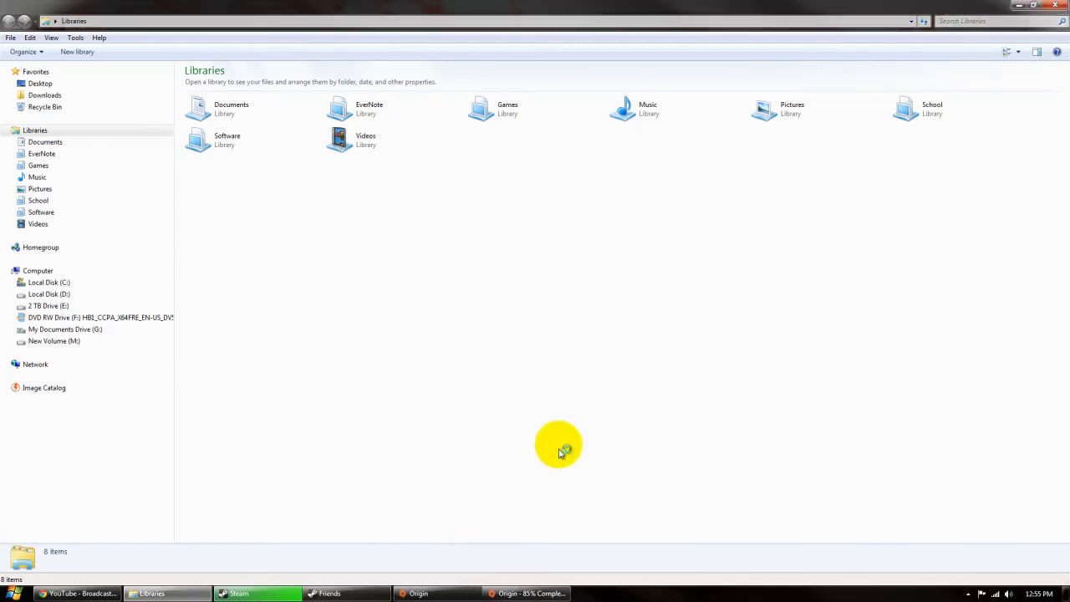
mouse_move(552, 458)
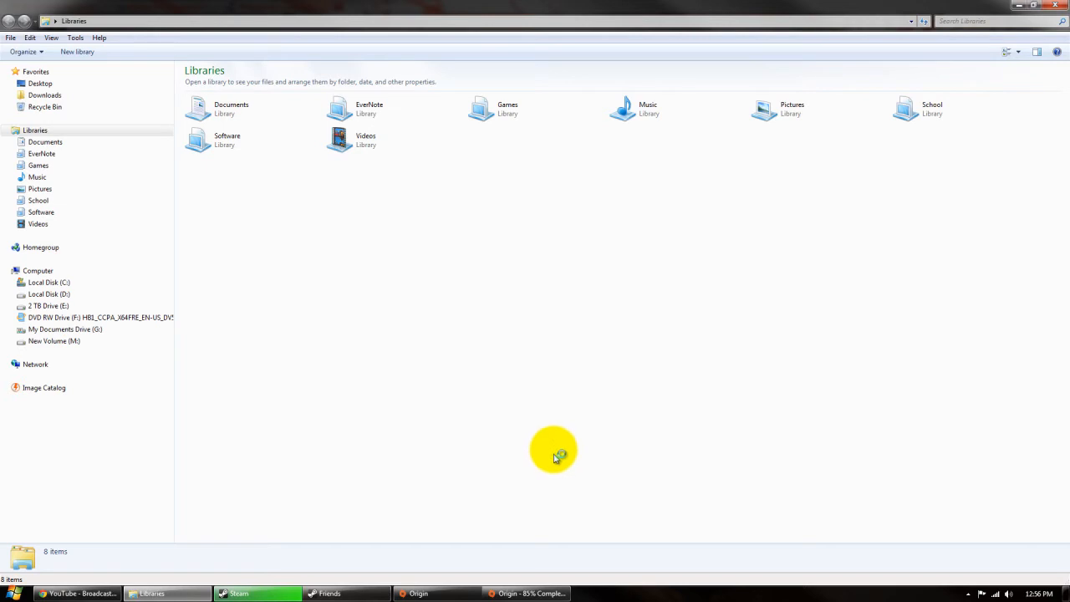
mouse_move(548, 458)
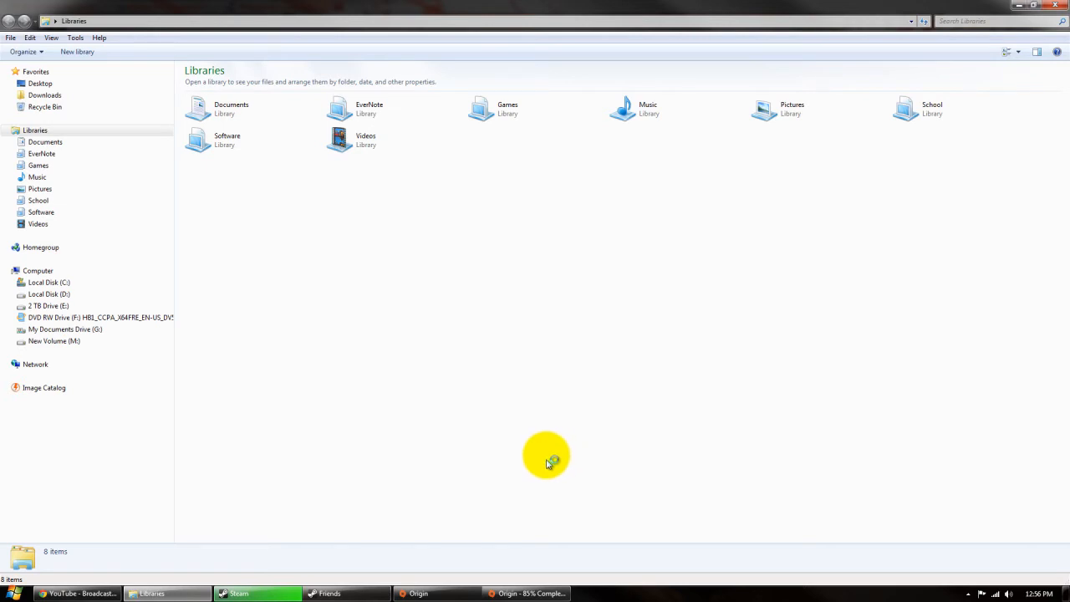
mouse_move(550, 477)
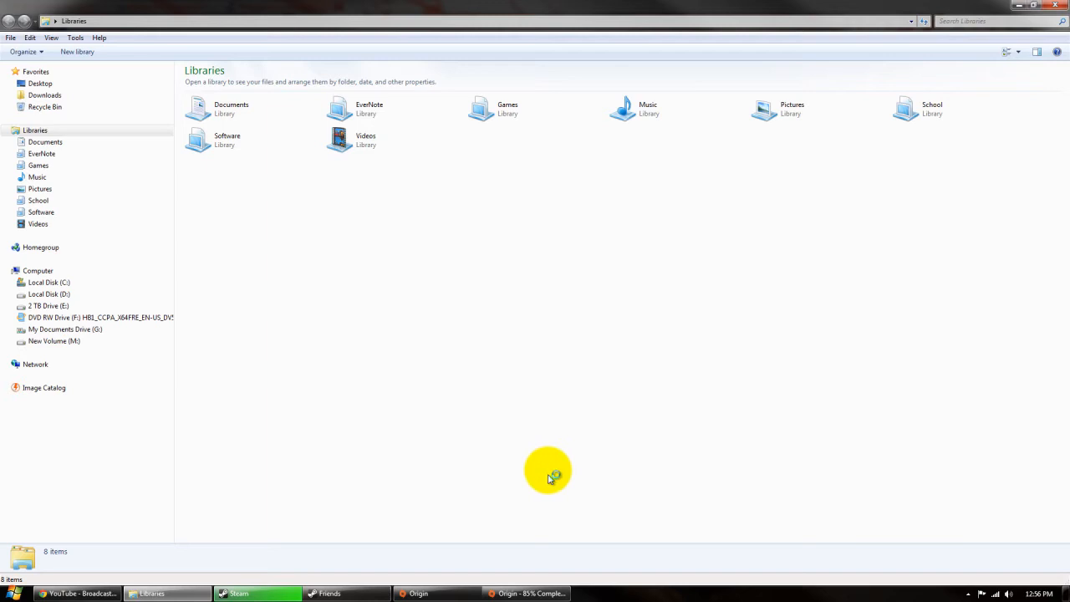
- Fan the open windows out into the Flip 3D stack over the desktop
key(alt+tab)
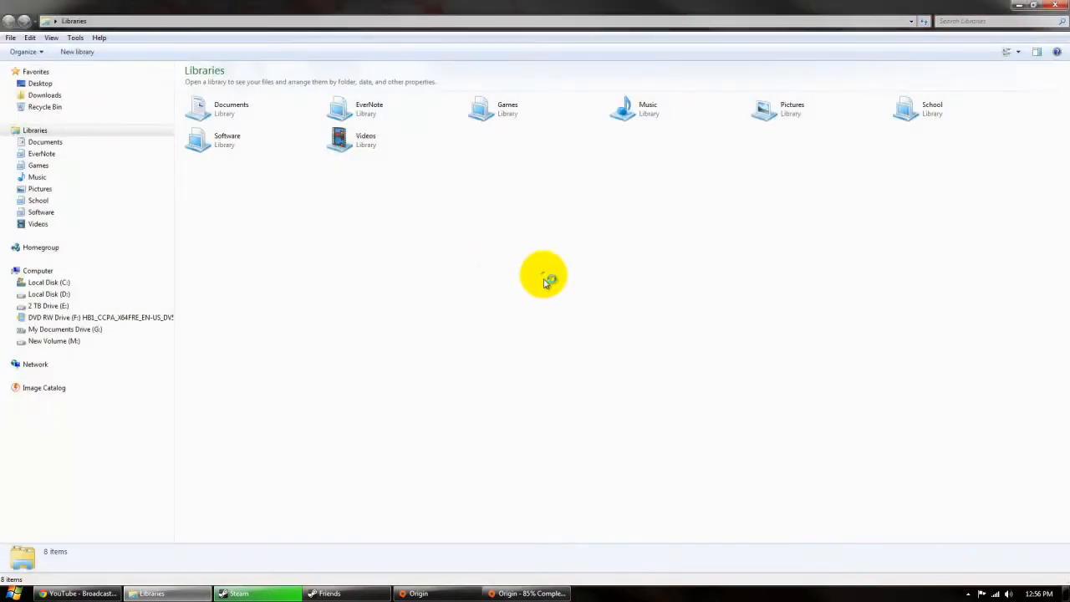
mouse_move(590, 240)
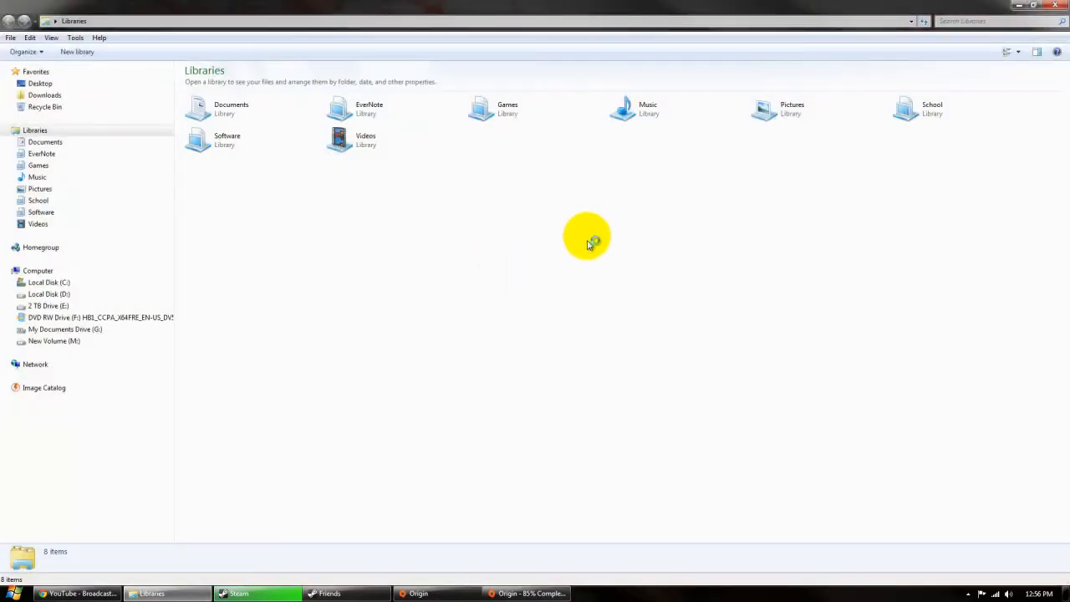
mouse_move(633, 234)
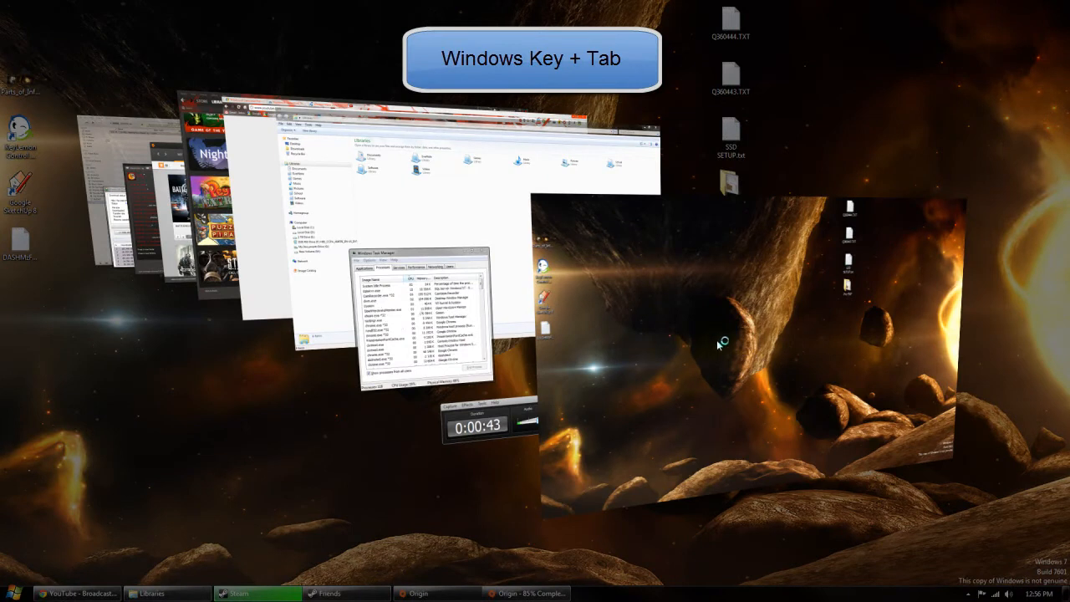
- Cycle through the stacked windows, then bring the Libraries window back to the front
key(Tab)
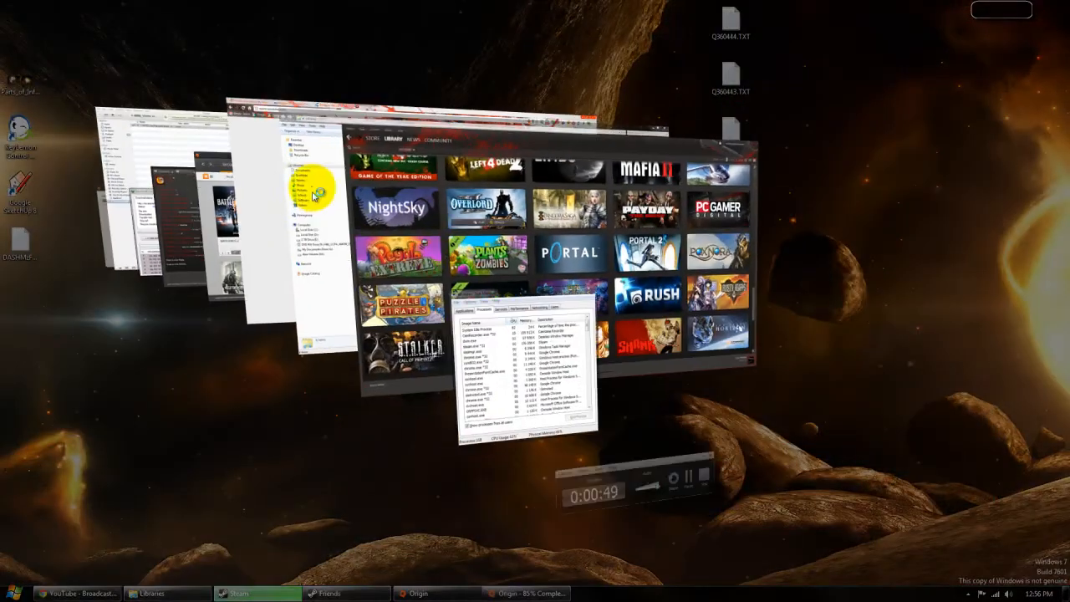
click(151, 594)
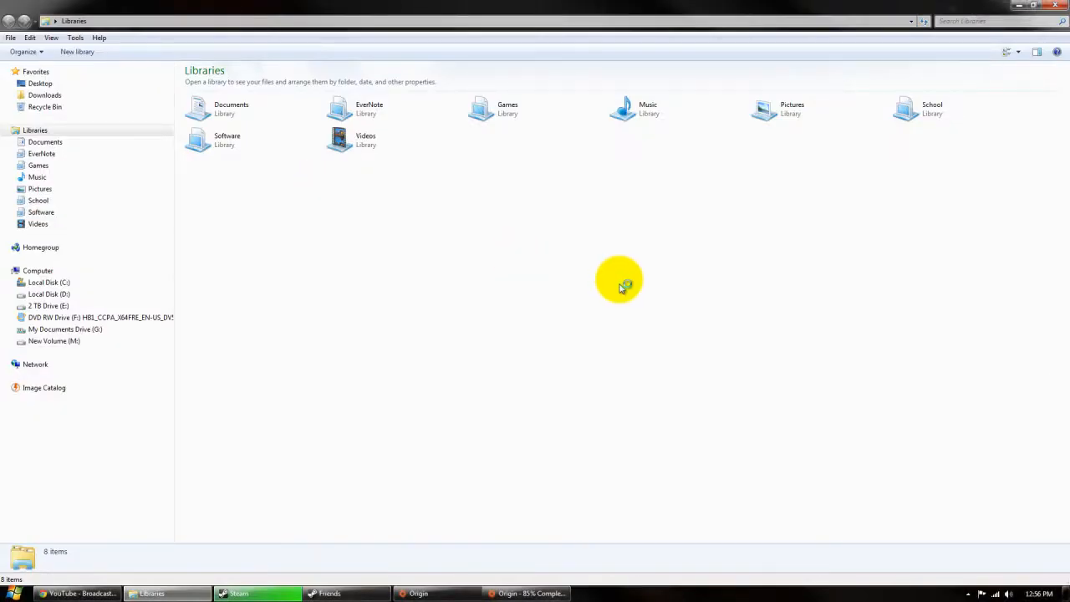
mouse_move(473, 259)
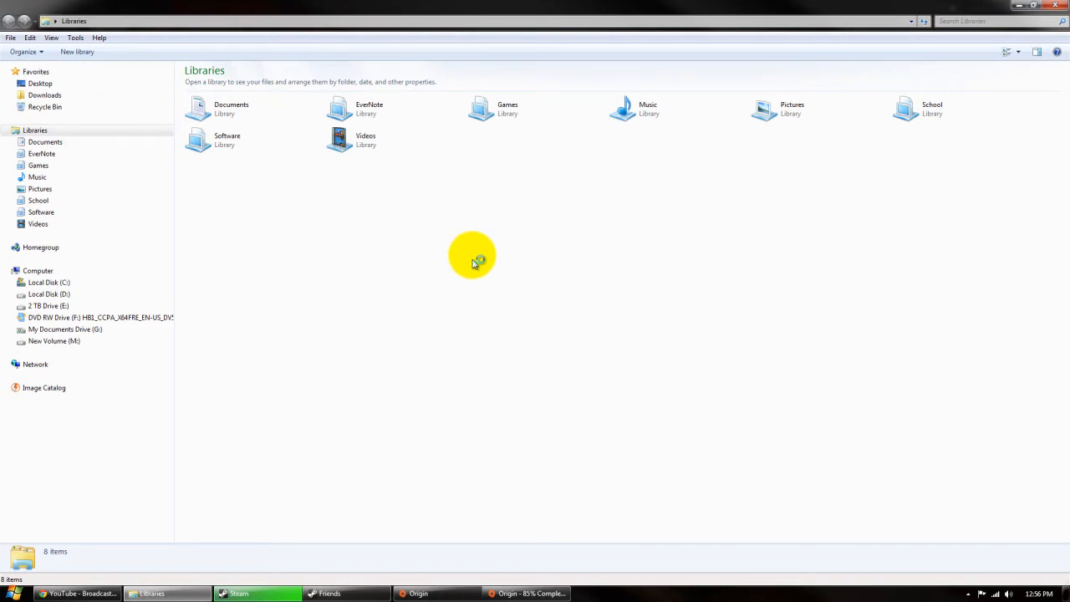
mouse_move(141, 159)
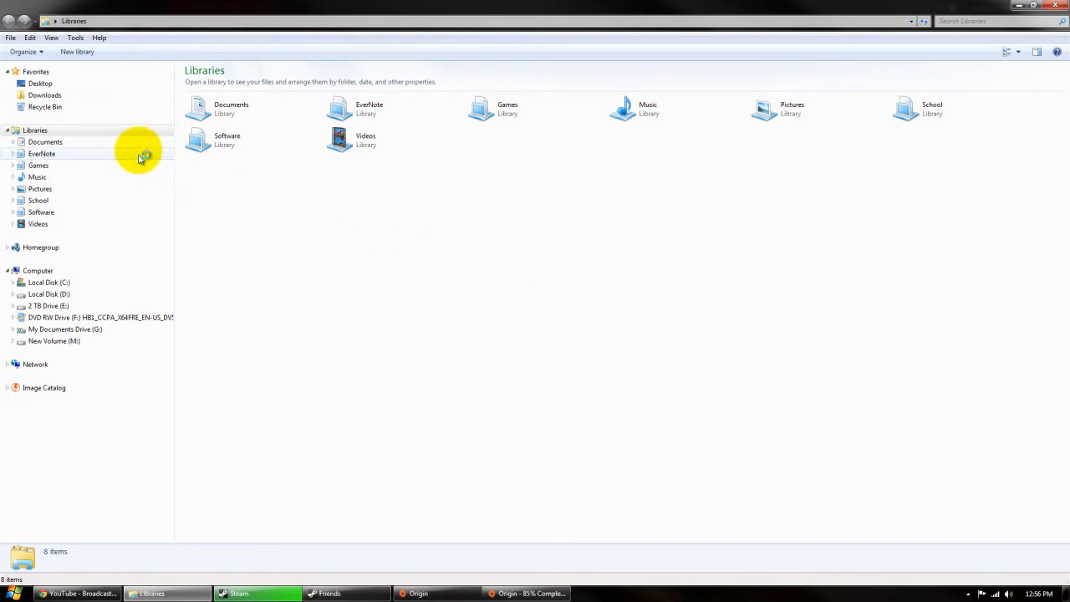
- Open the Documents library, paste a copy of win98boot, and clear the selection
click(45, 141)
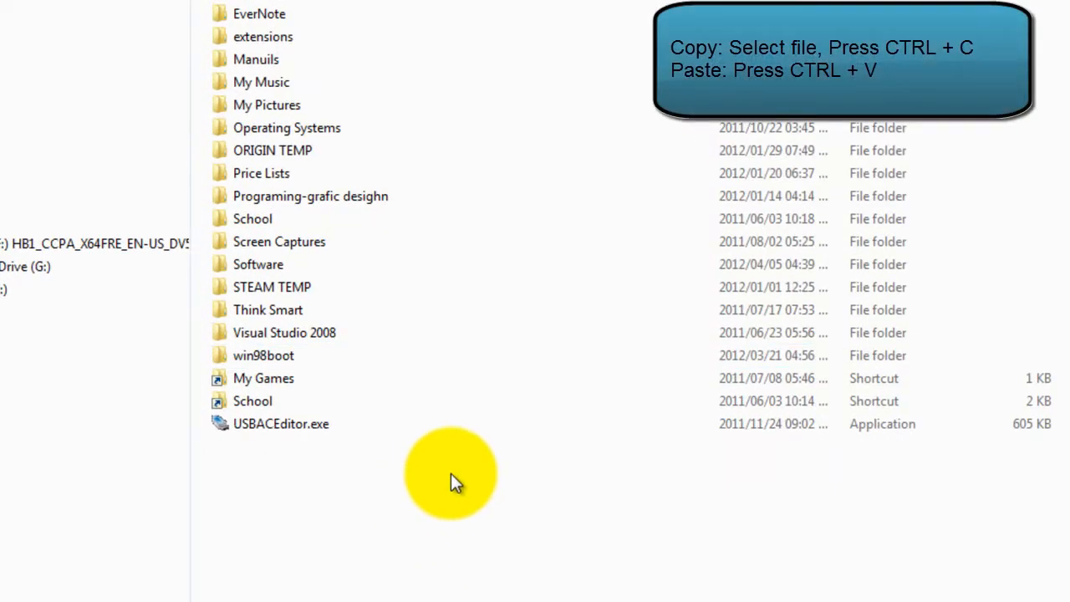
key(ctrl+v)
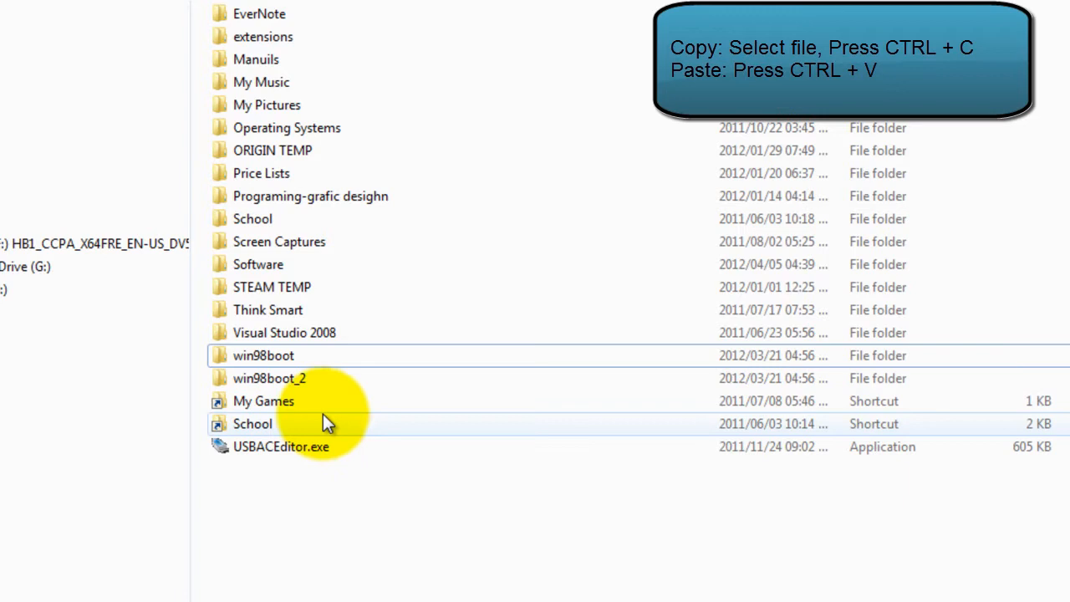
click(269, 378)
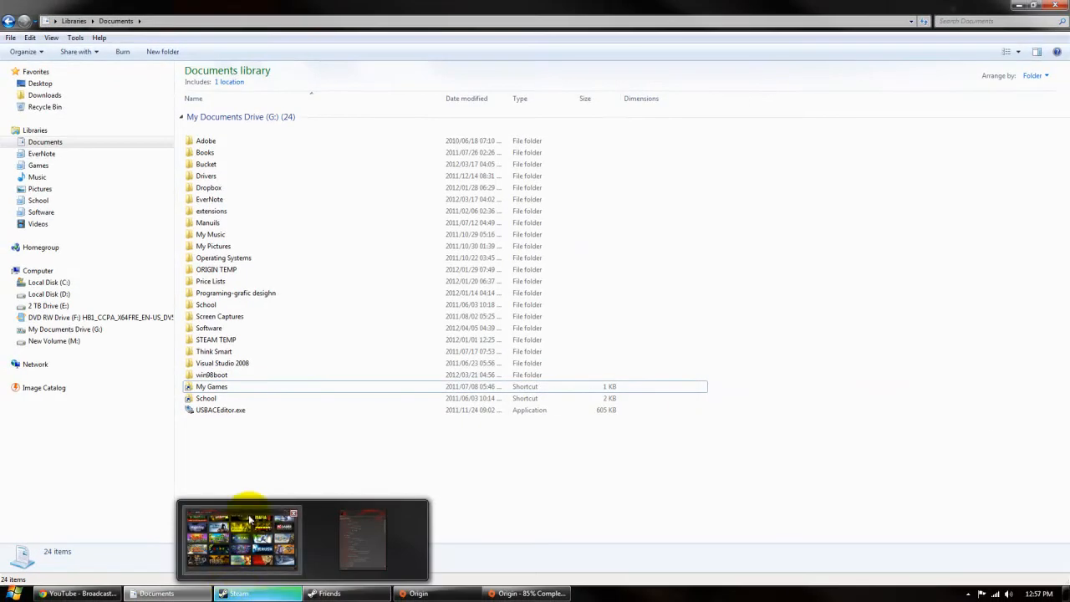
mouse_move(644, 453)
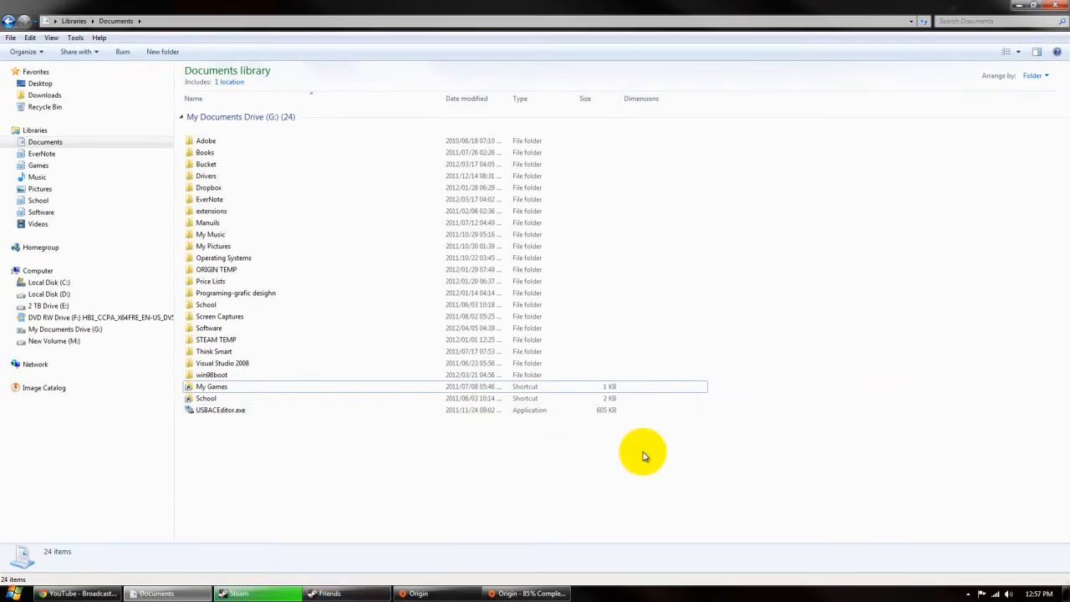
click(11, 593)
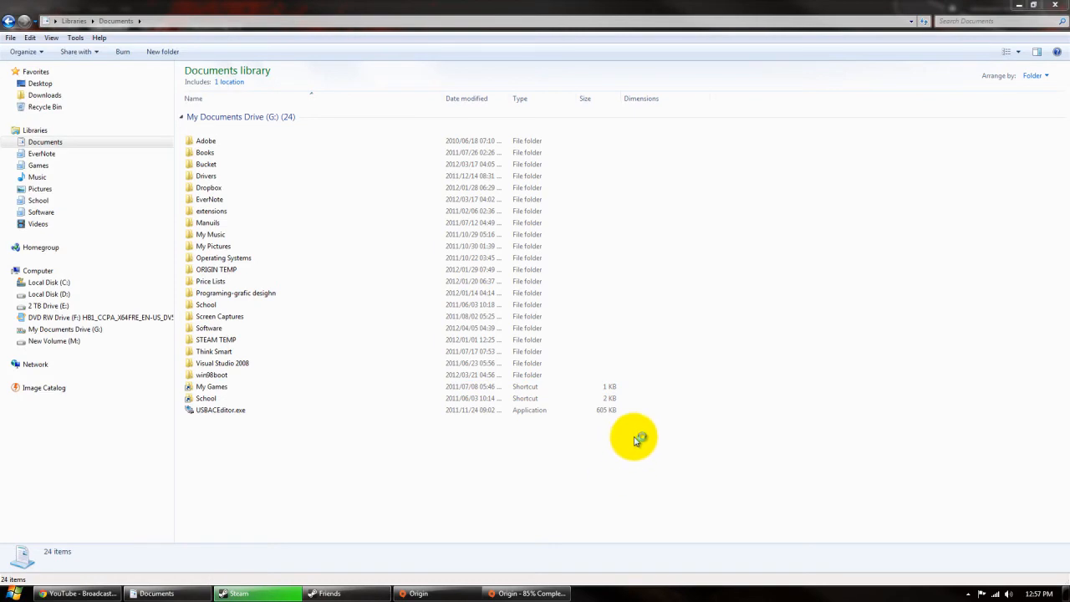
mouse_move(622, 449)
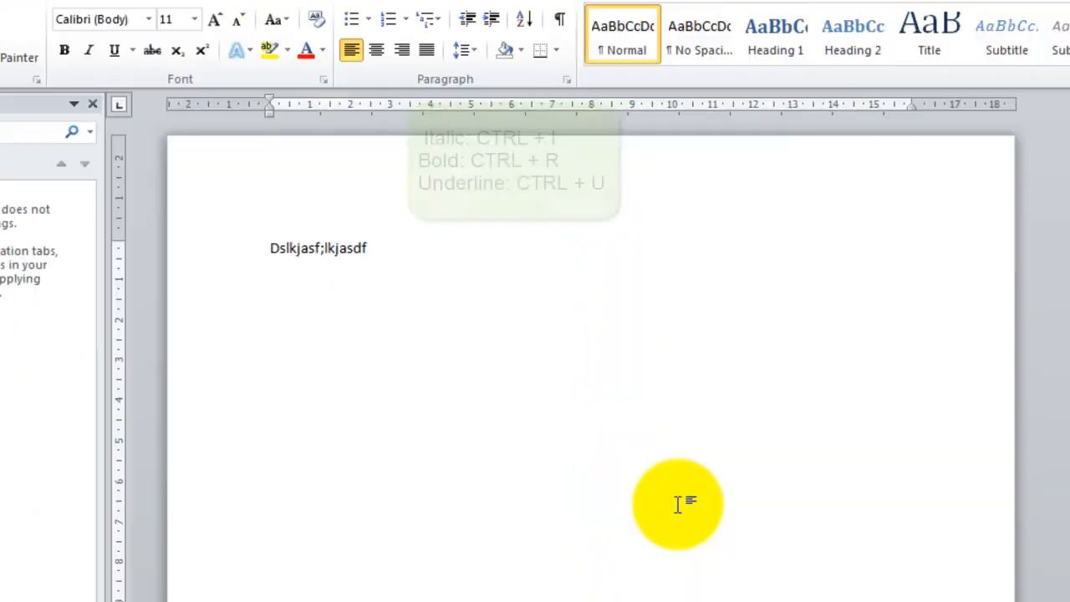
- Deselect the bolded, underlined sample line, cancel the save dialog, and close Word
click(89, 50)
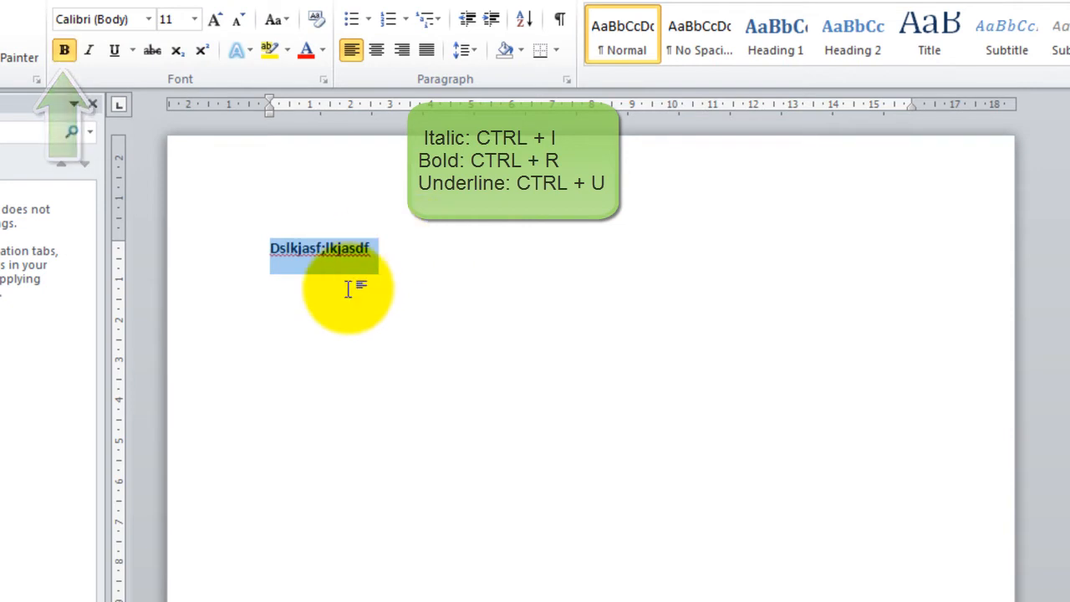
click(114, 50)
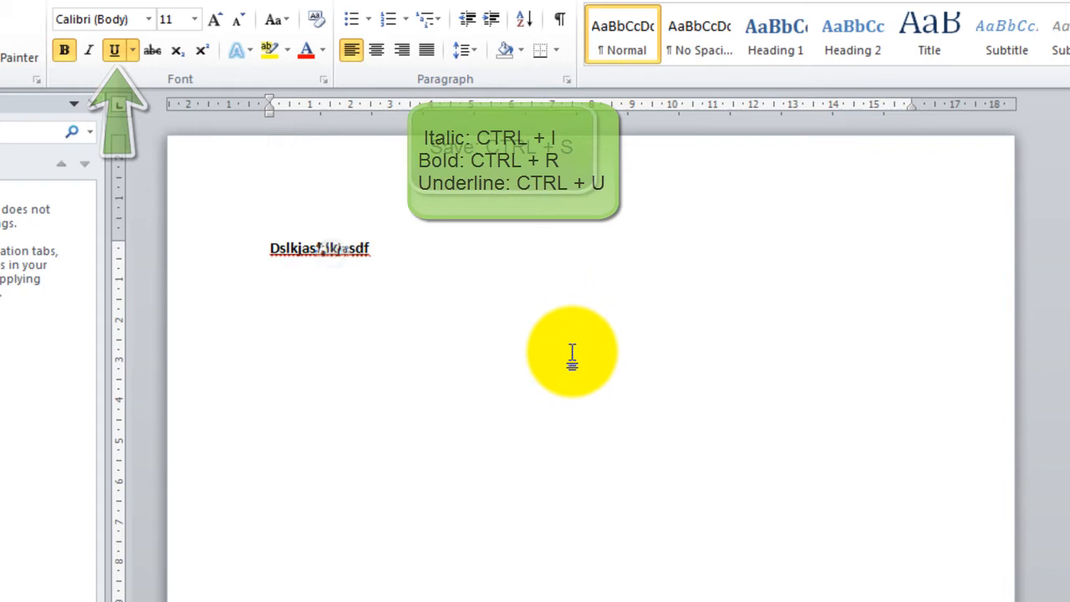
key(ctrl+s)
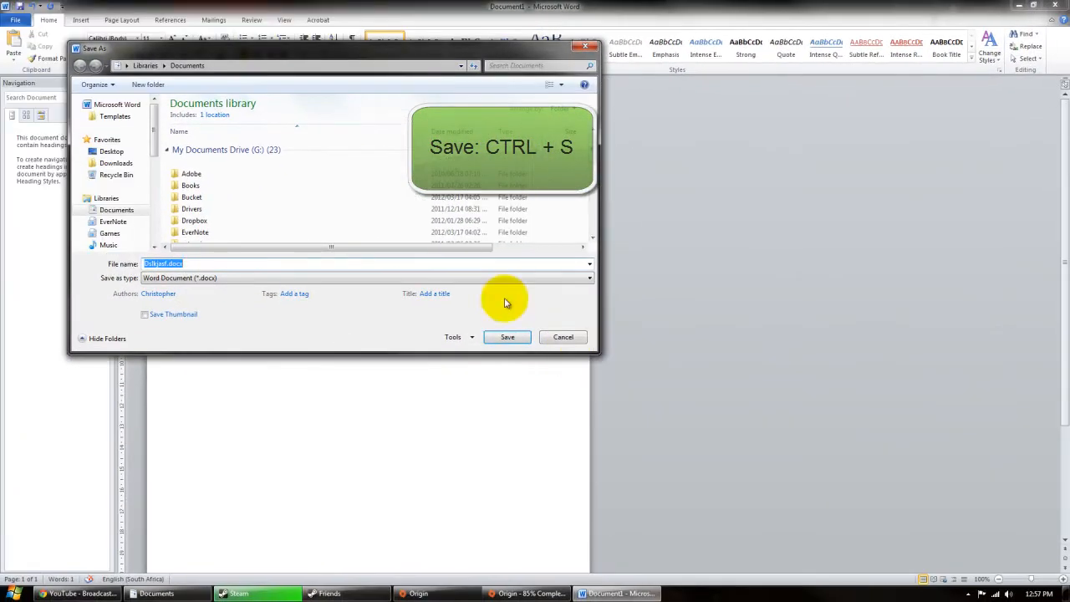
click(507, 337)
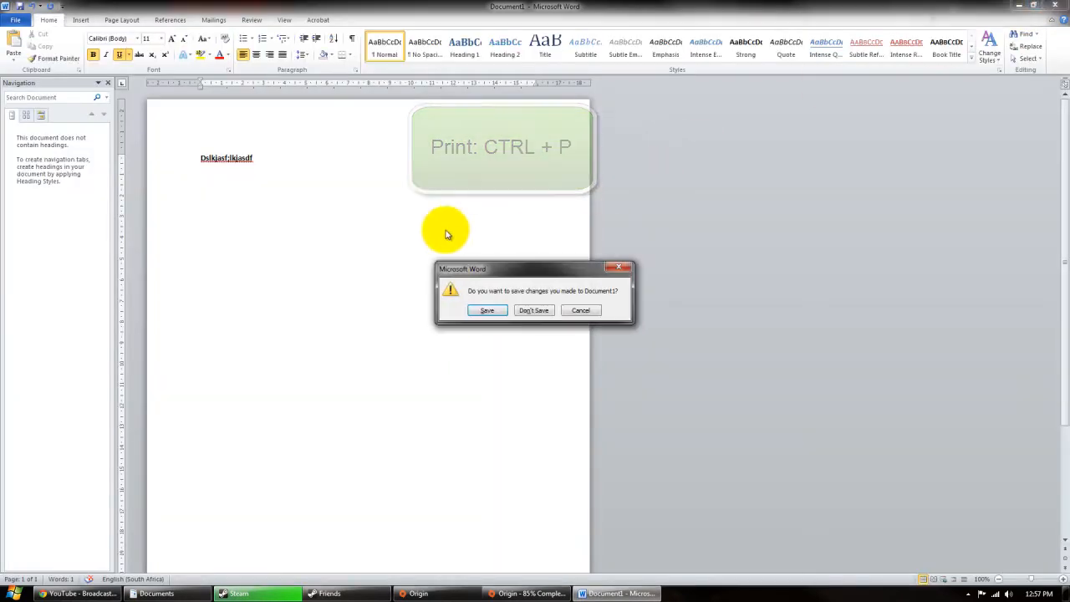
click(534, 310)
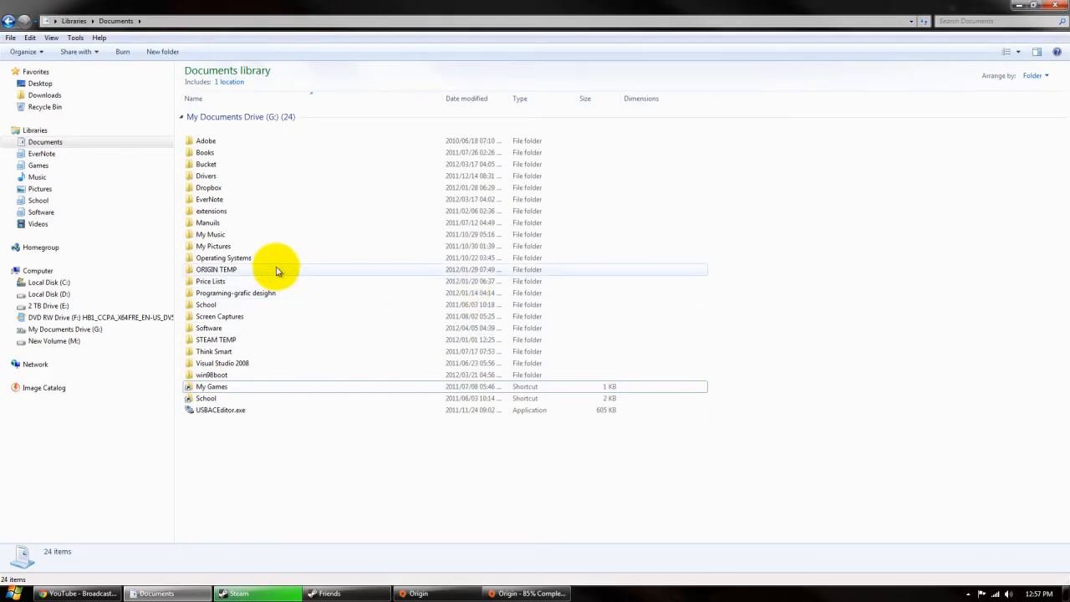
mouse_move(464, 399)
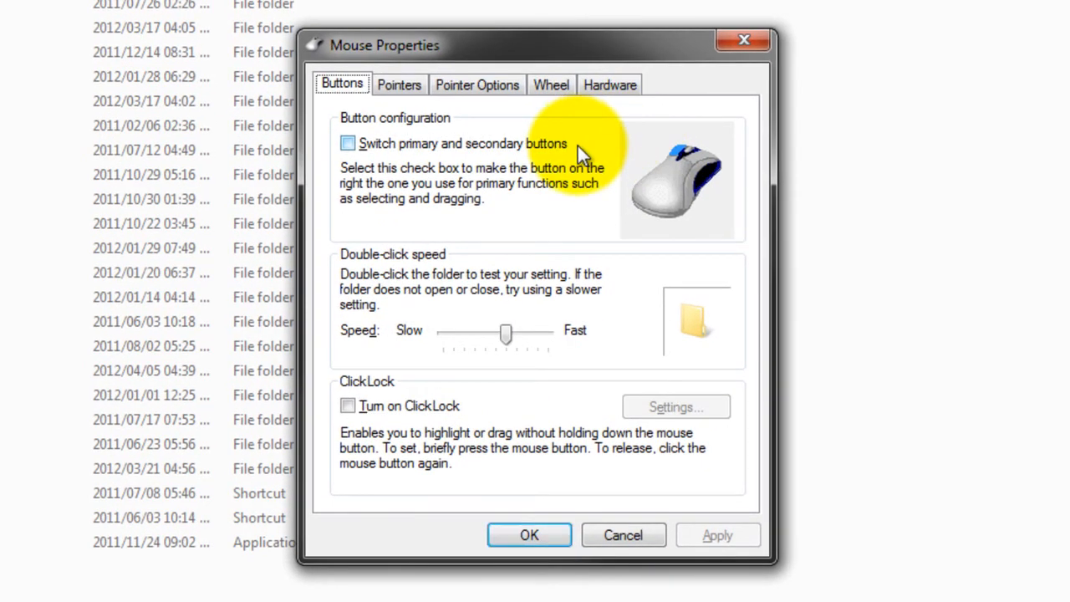
mouse_move(347, 119)
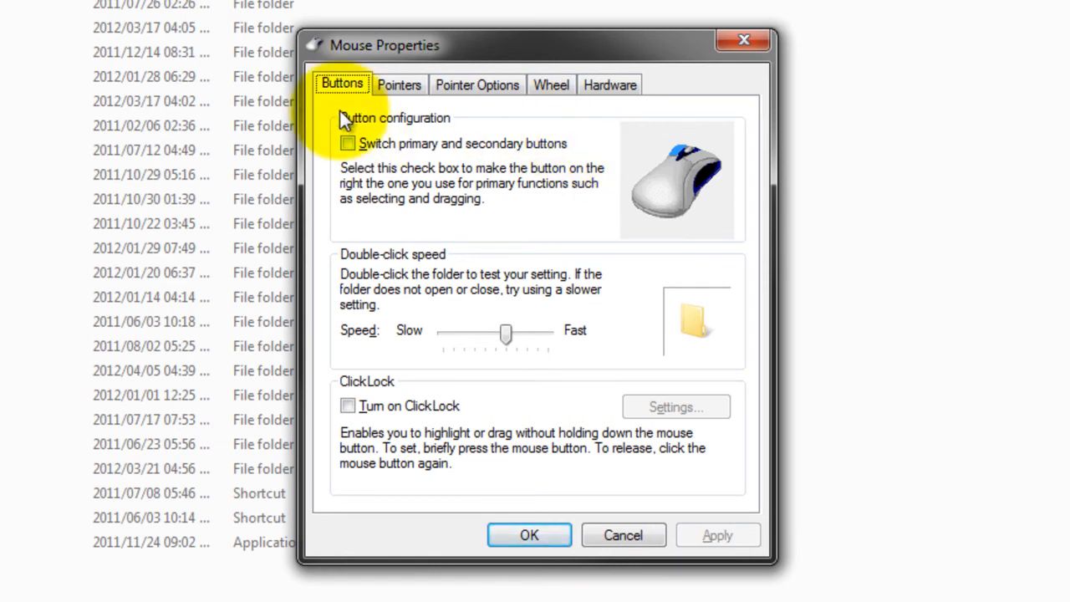
- View Mouse Properties' pointer speed and visibility options, then cancel without changes
click(477, 84)
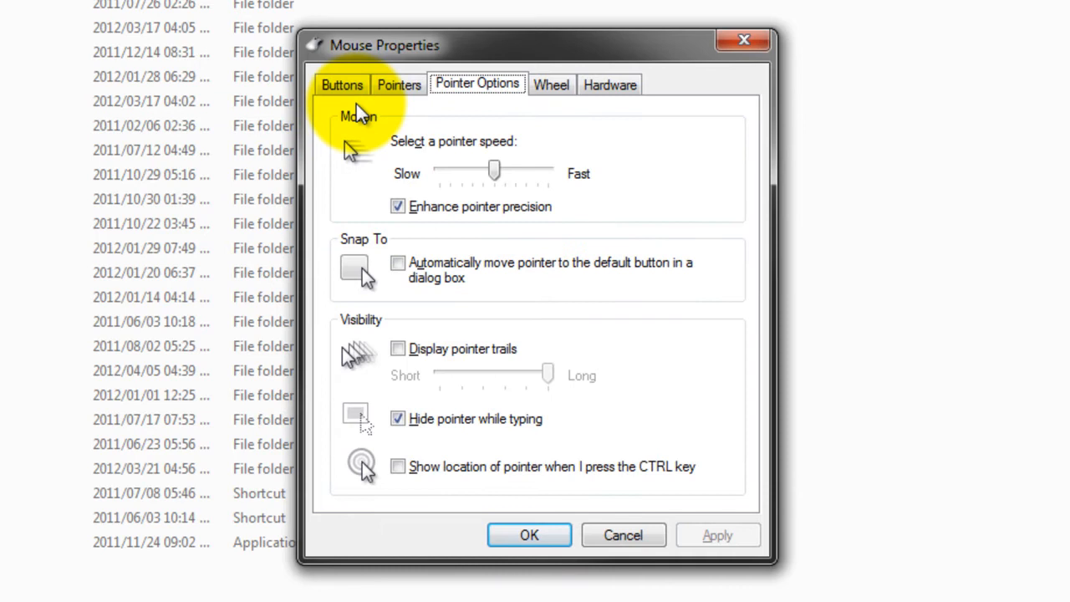
key(tab)
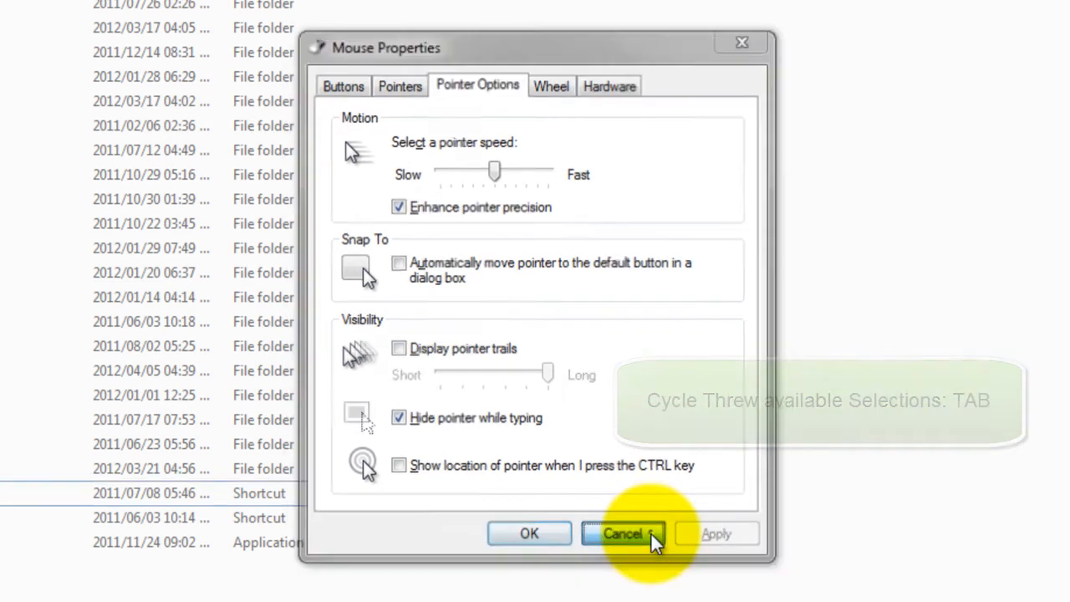
click(623, 533)
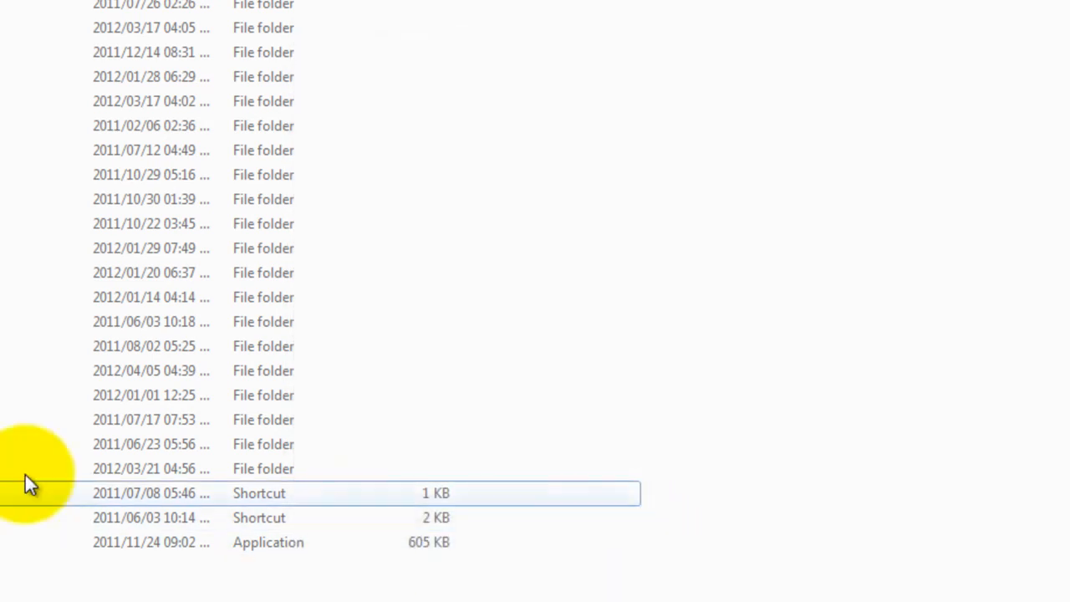
key(Win+r)
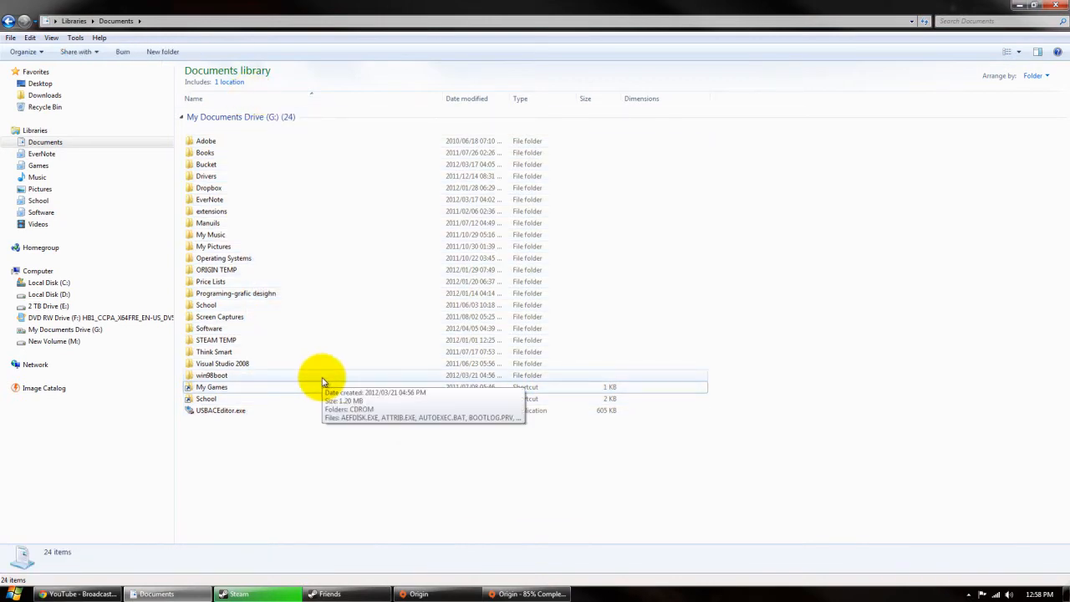
mouse_move(364, 431)
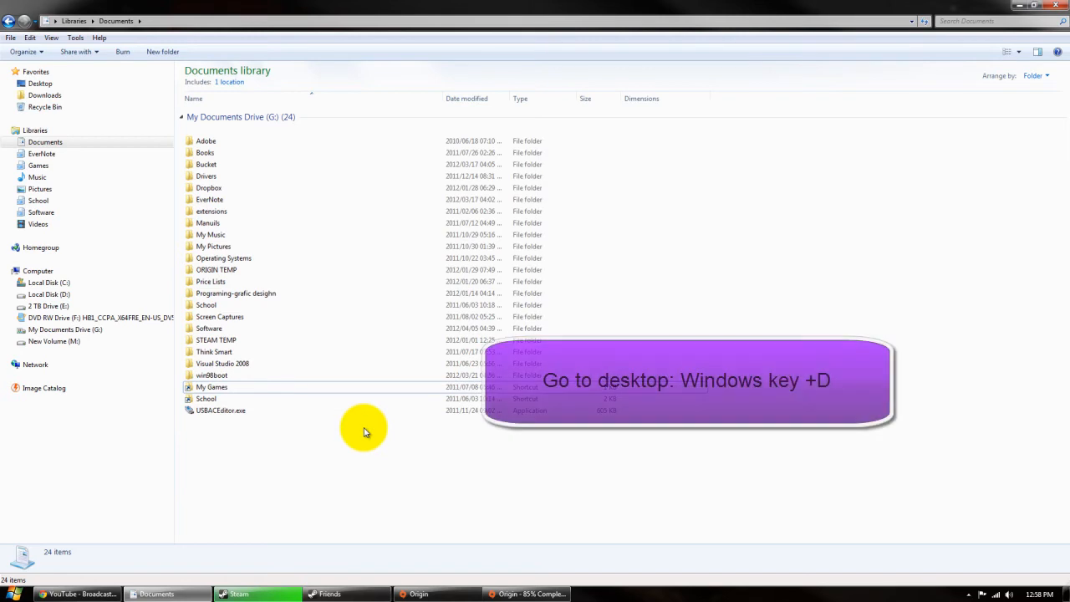
key(win+d)
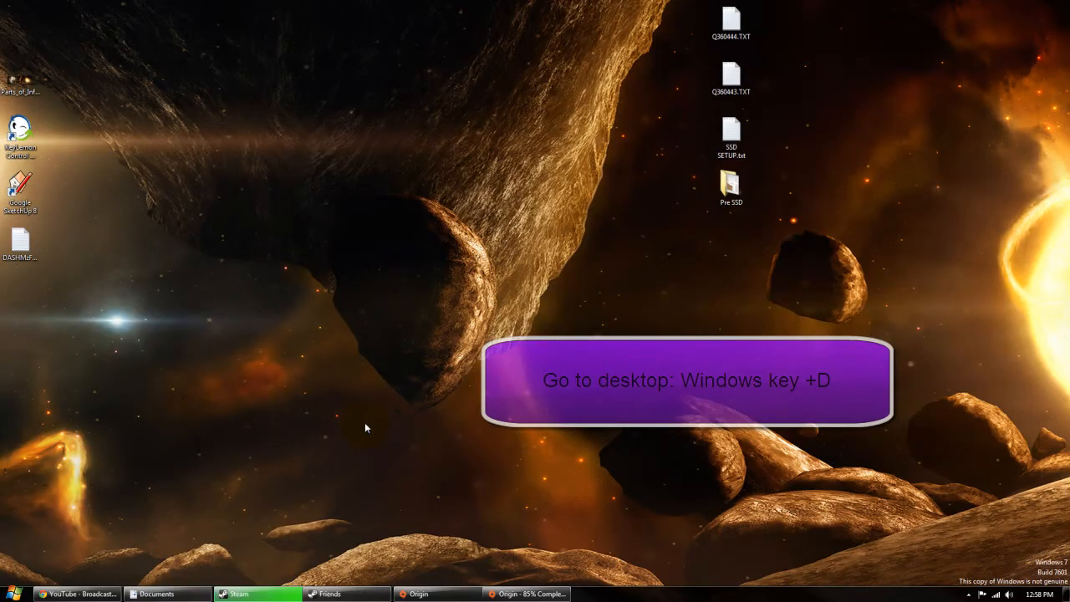
click(156, 594)
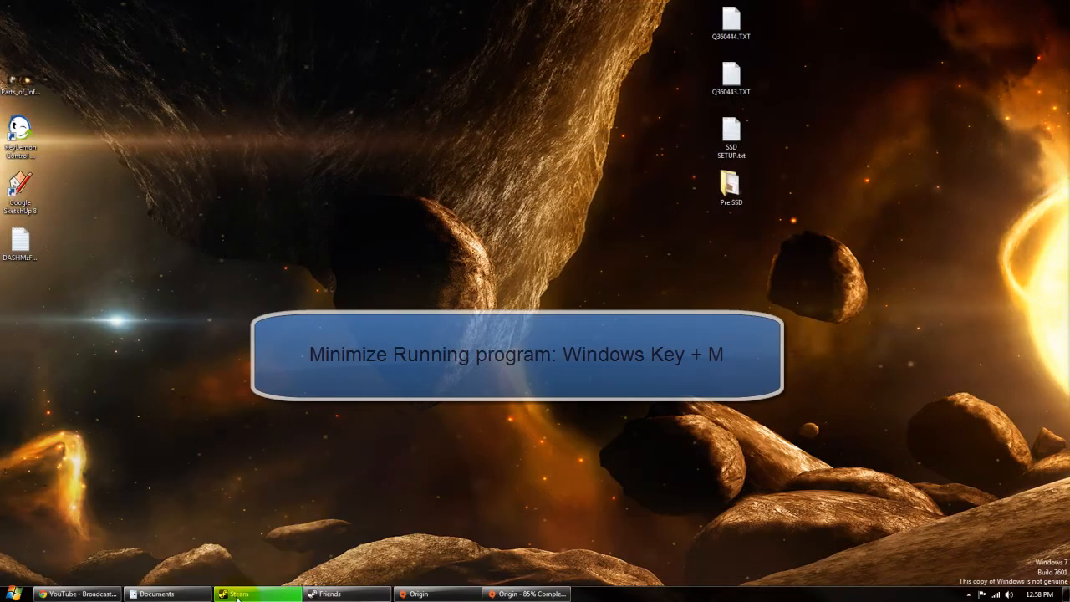
click(157, 594)
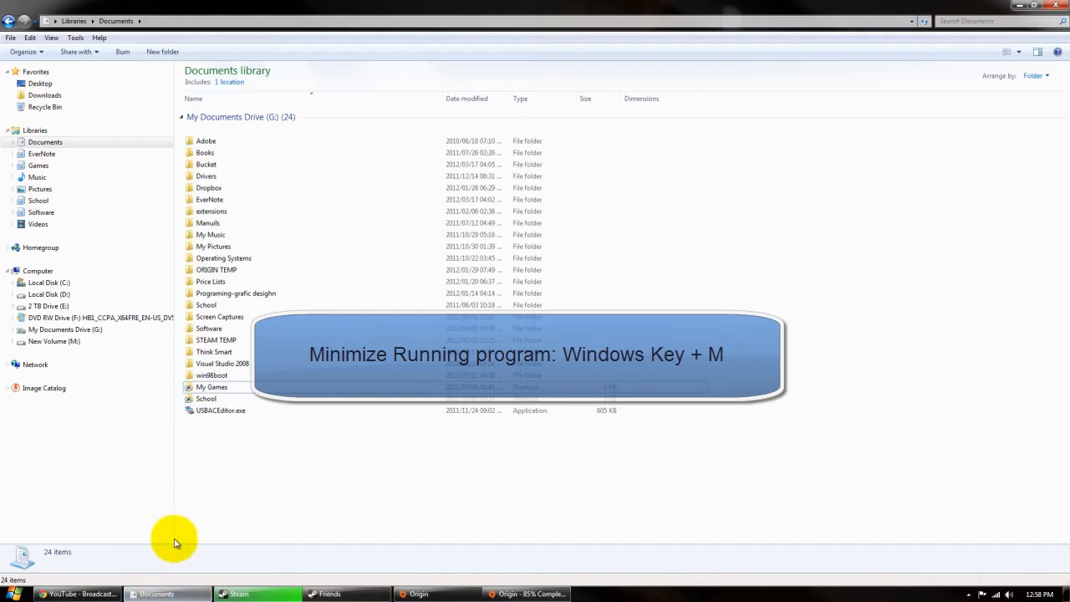
mouse_move(178, 529)
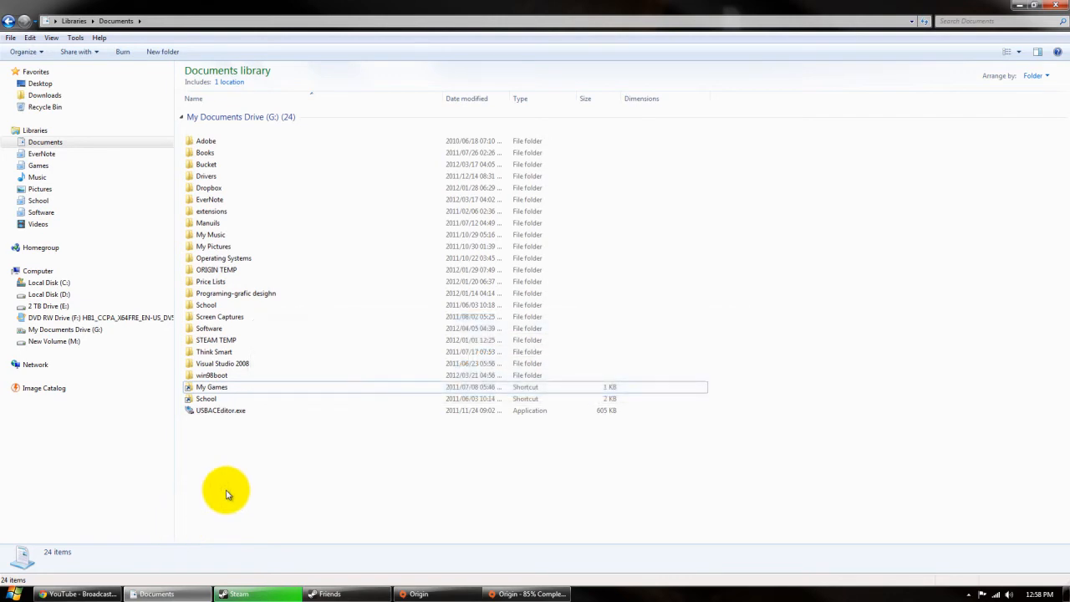
mouse_move(326, 476)
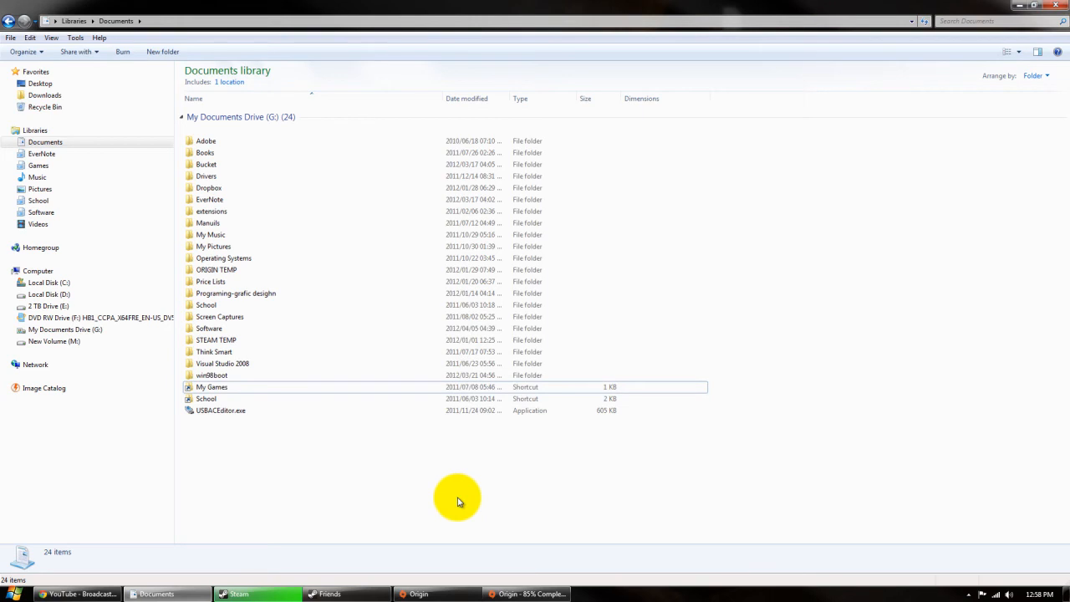
click(211, 374)
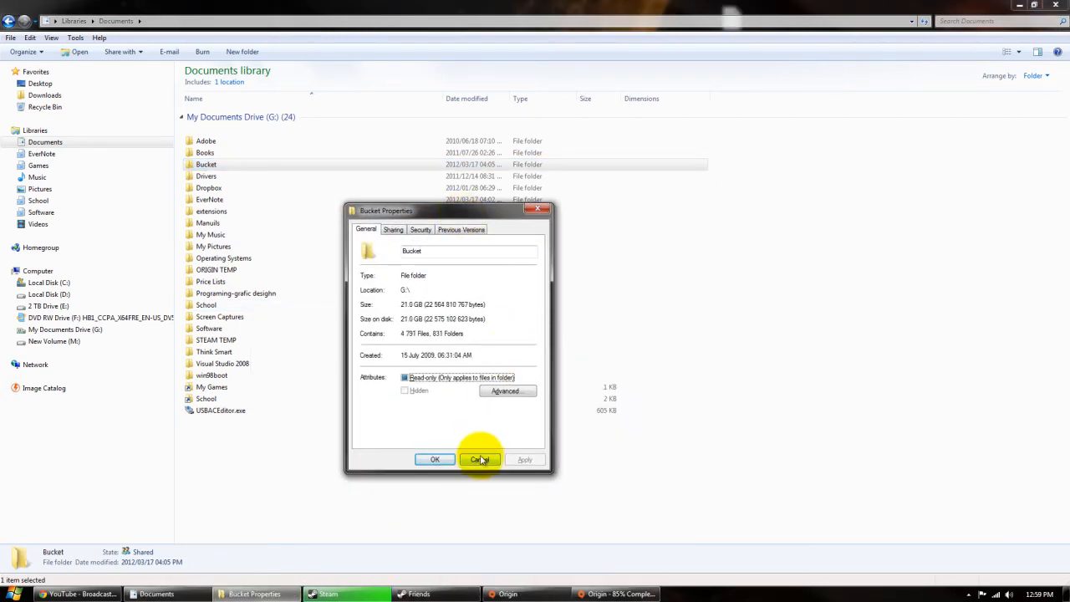
click(481, 459)
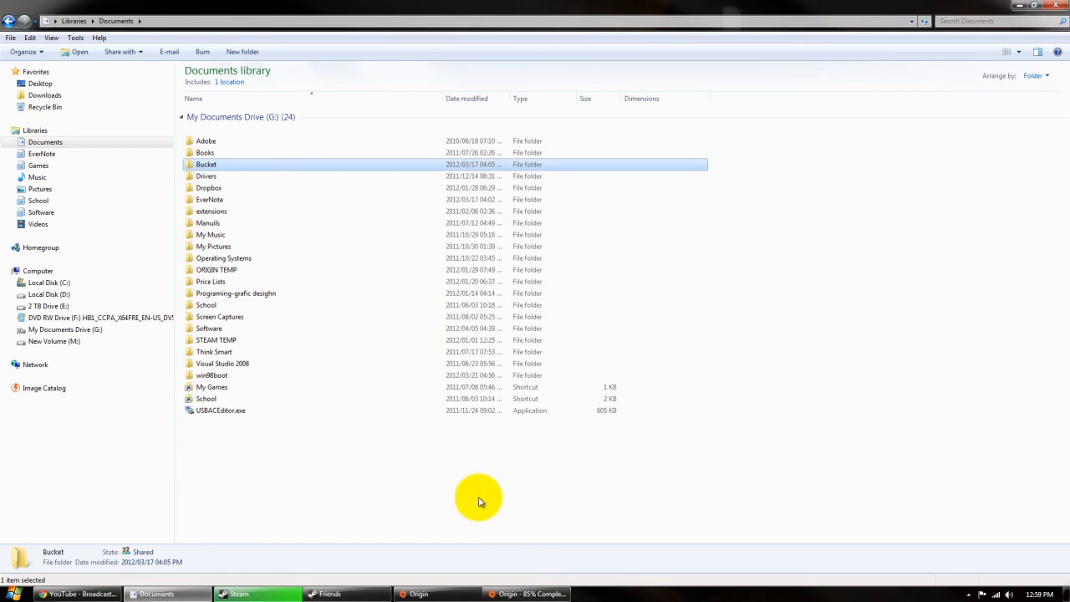
mouse_move(462, 457)
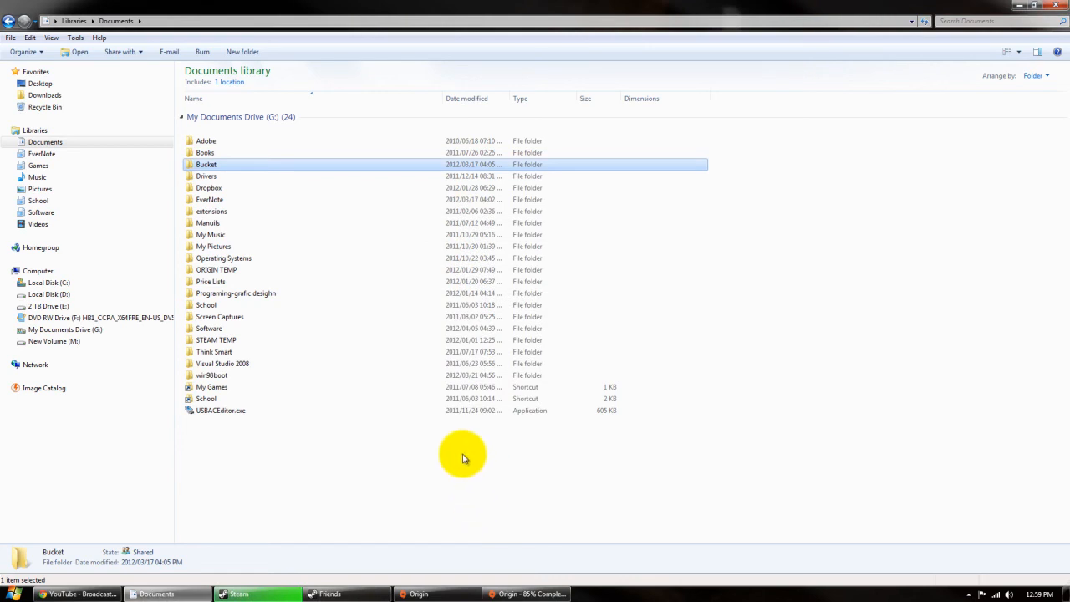
click(463, 458)
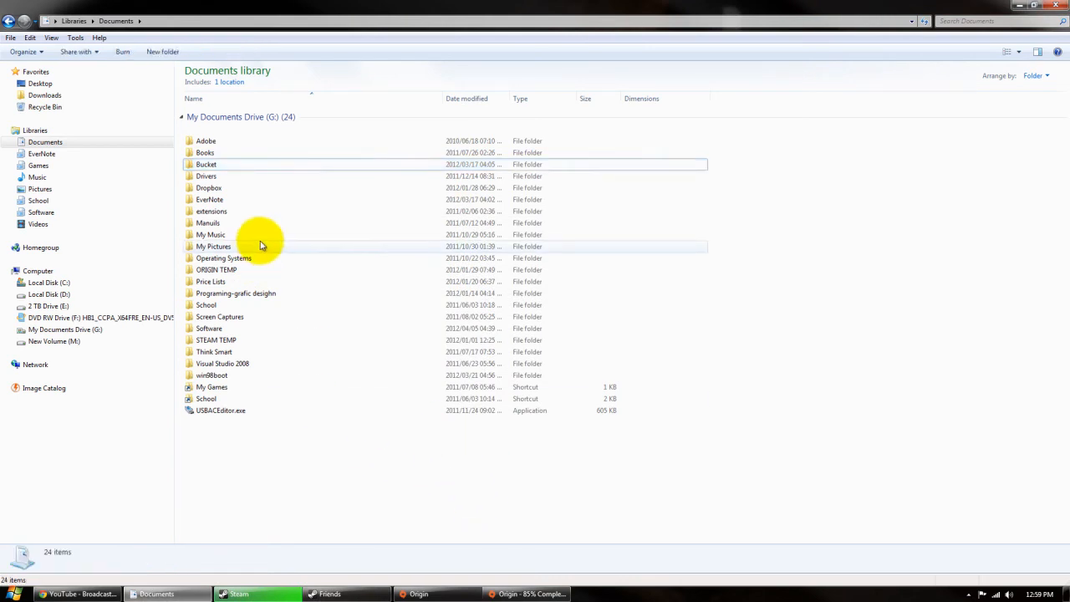
click(206, 141)
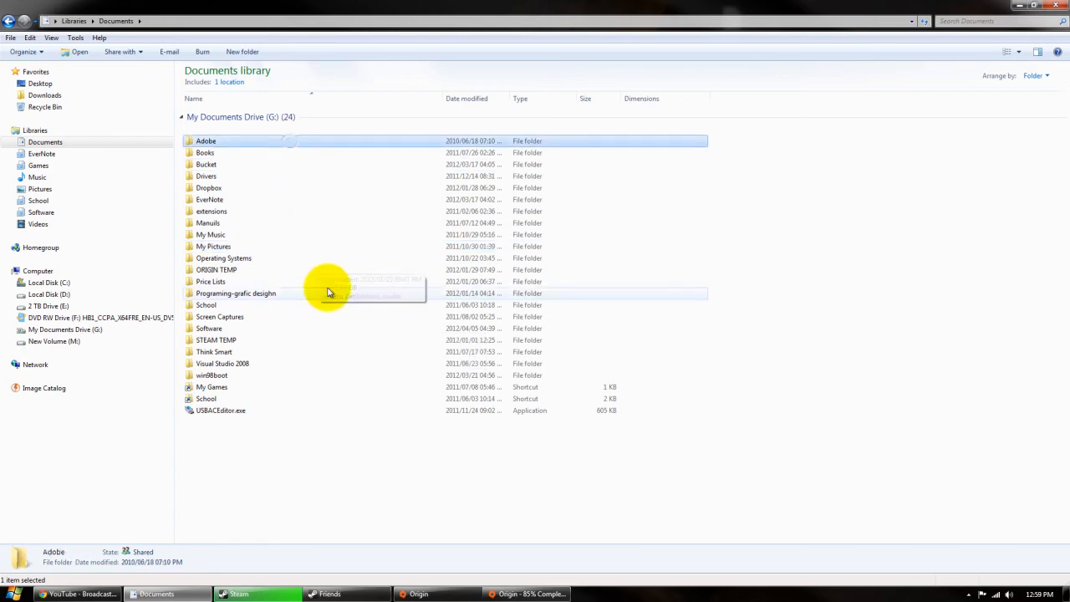
mouse_move(325, 305)
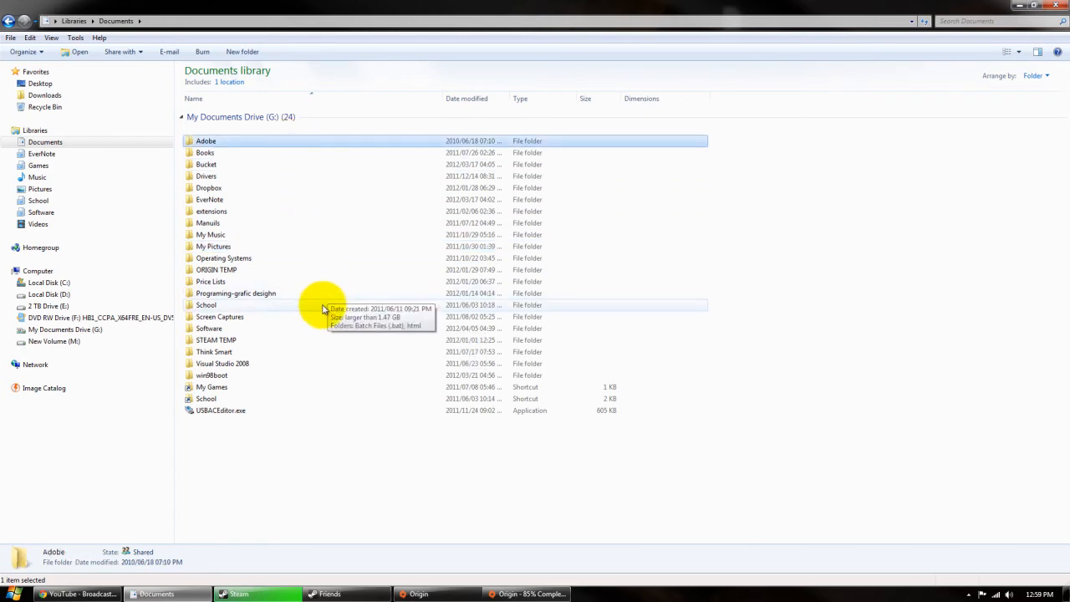
click(9, 594)
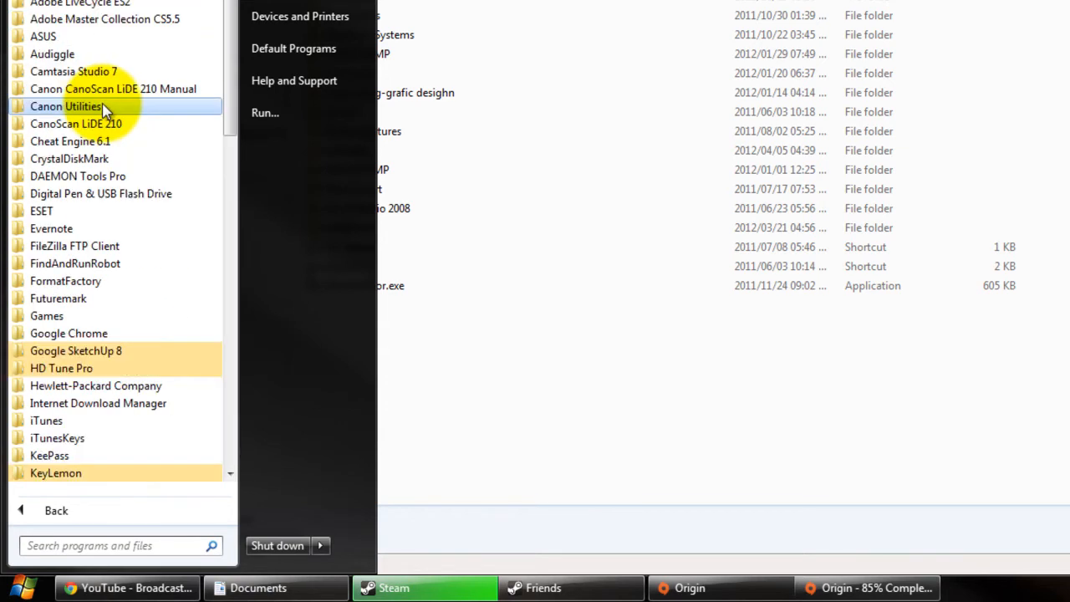
mouse_move(109, 298)
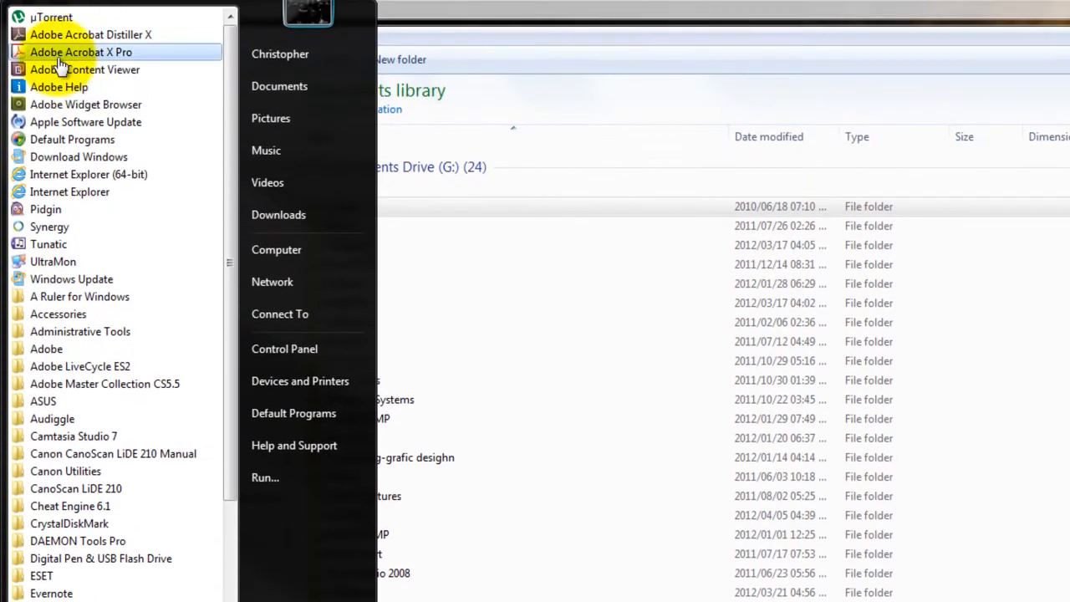
mouse_move(92, 506)
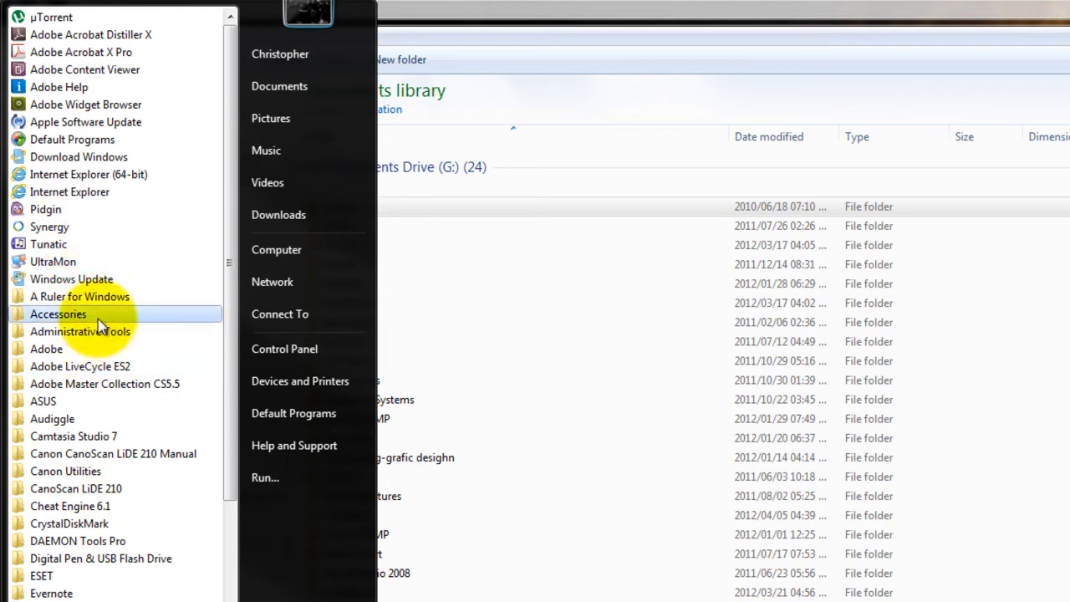
- Show the context menu for the A Ruler for Windows folder in All Programs
right_click(80, 296)
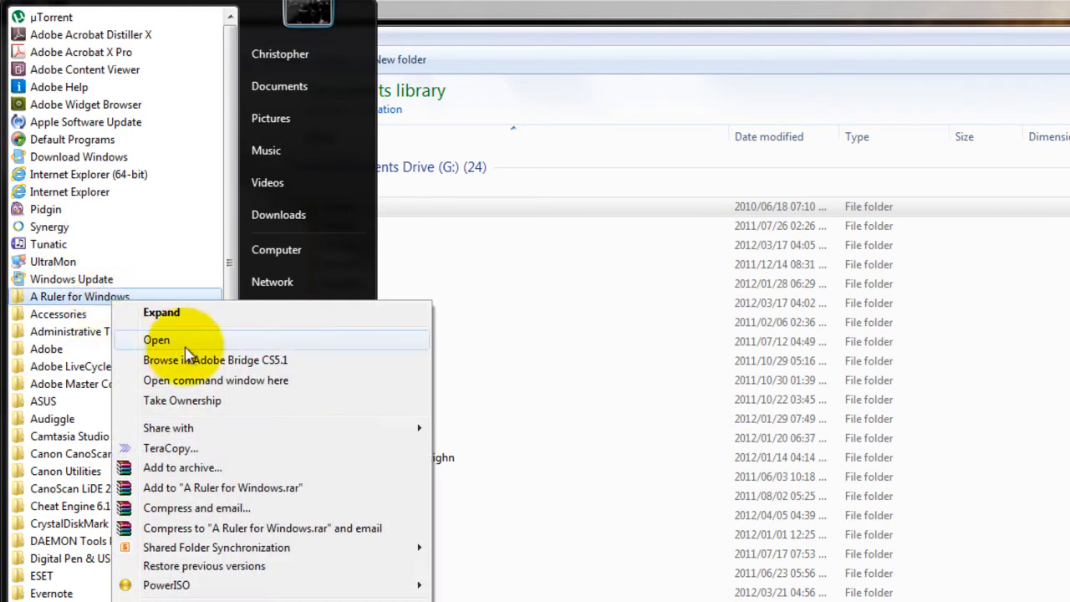
- Open the A Ruler for Windows folder, go up to Programs, and scroll its list
click(155, 339)
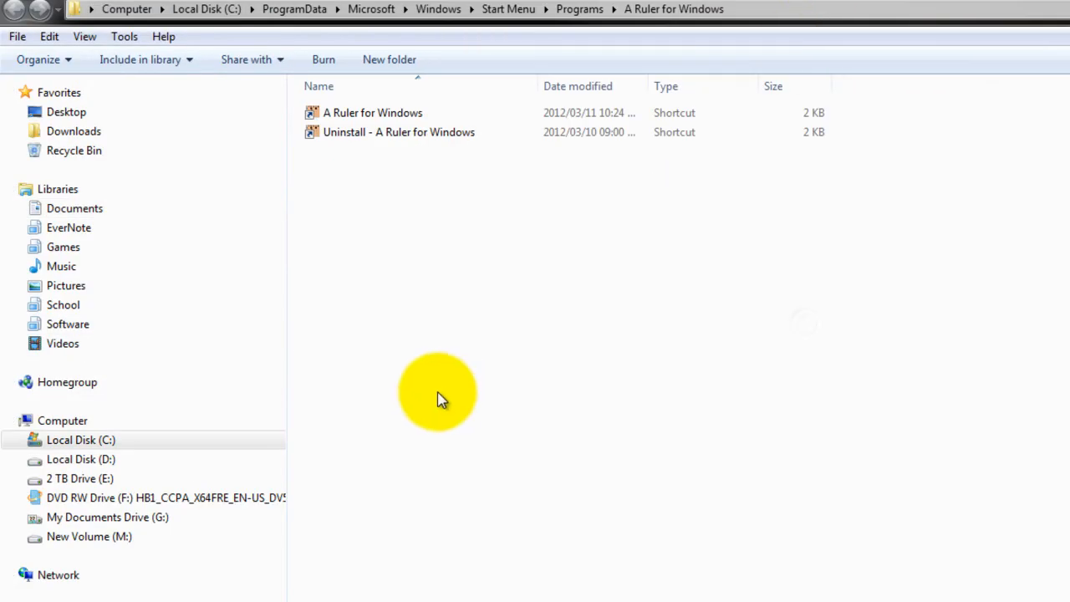
click(579, 9)
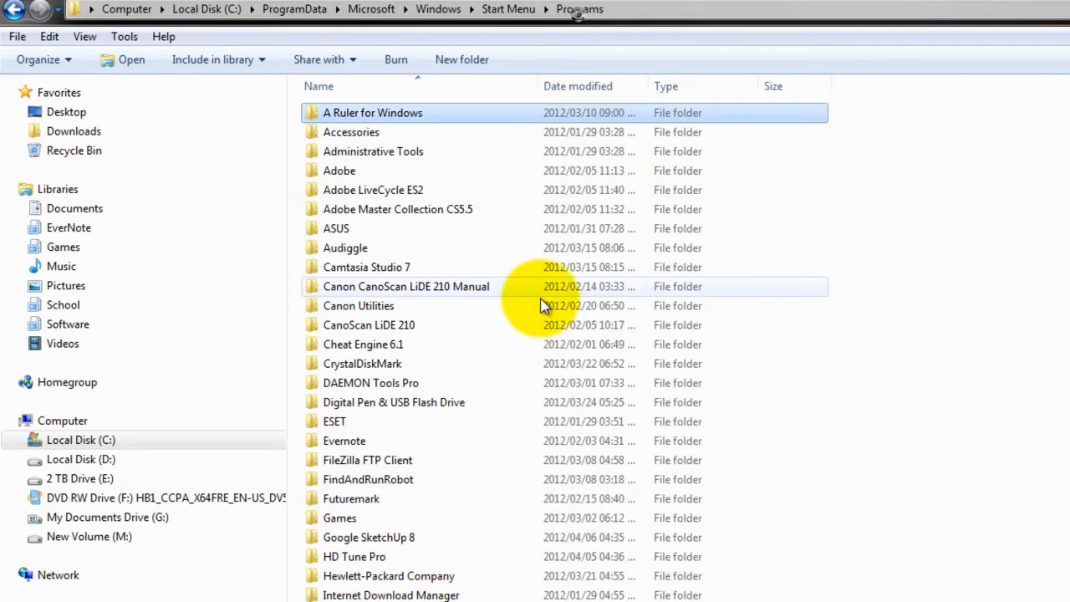
scroll(down, 3)
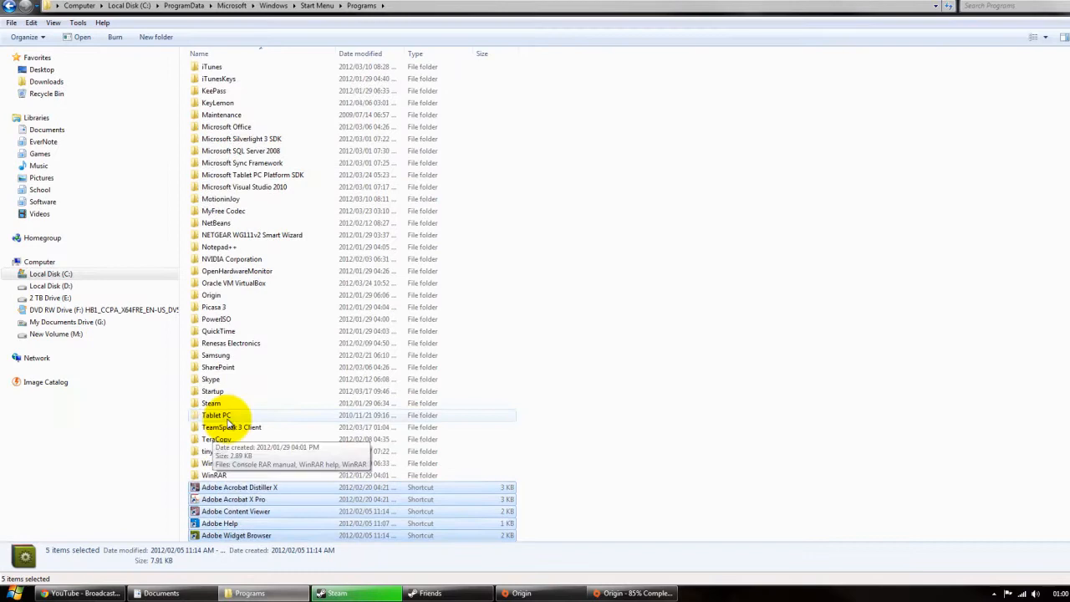
scroll(down, 3)
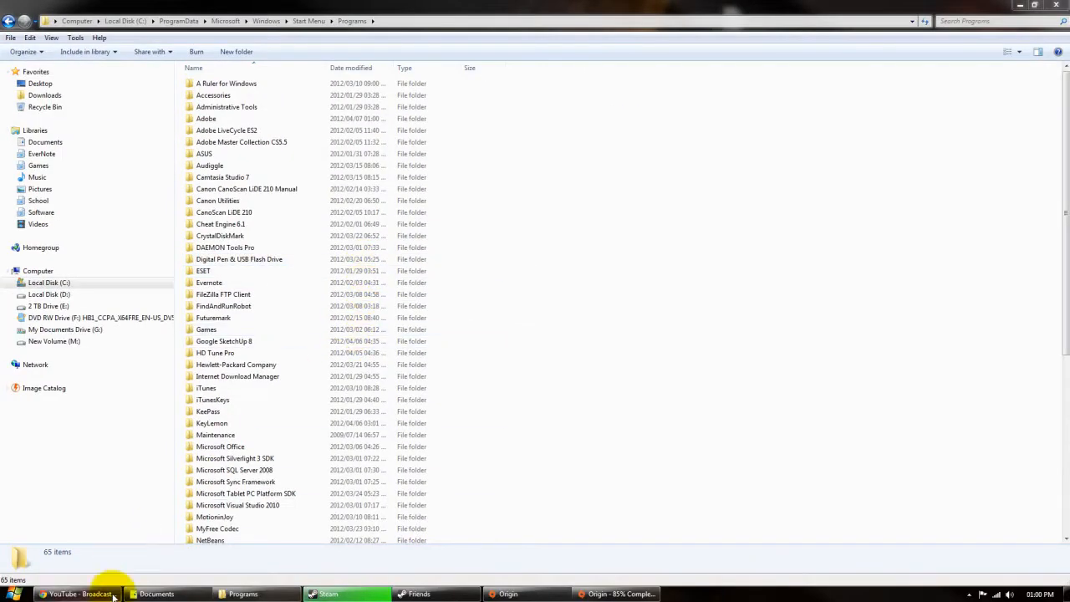
- Open the Windows 8 Consumer Preview Setup download link in new Chrome tabs
click(75, 593)
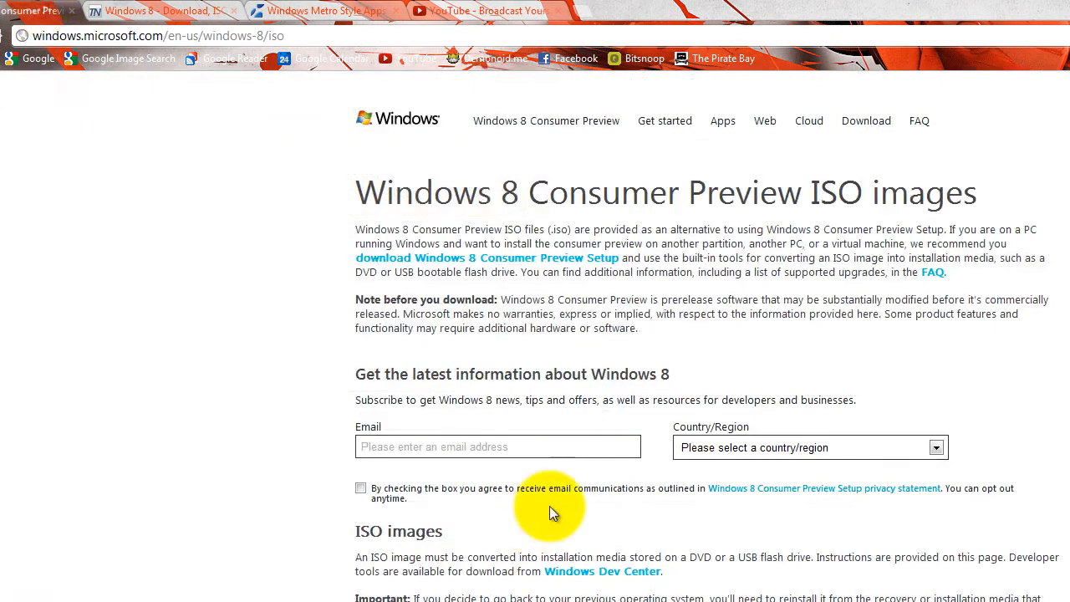
mouse_move(518, 258)
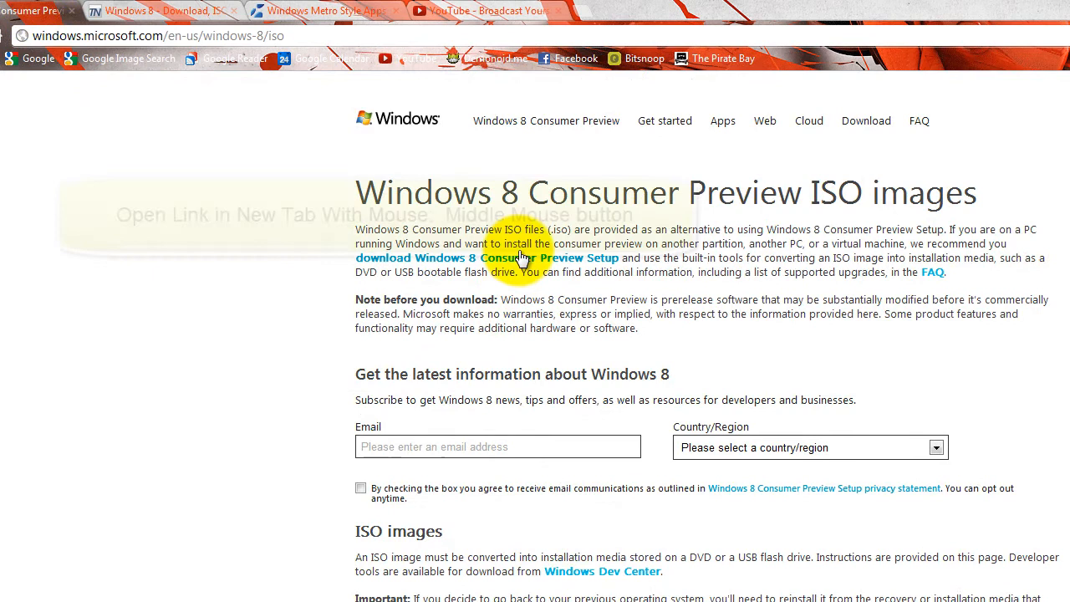
middle_click(488, 258)
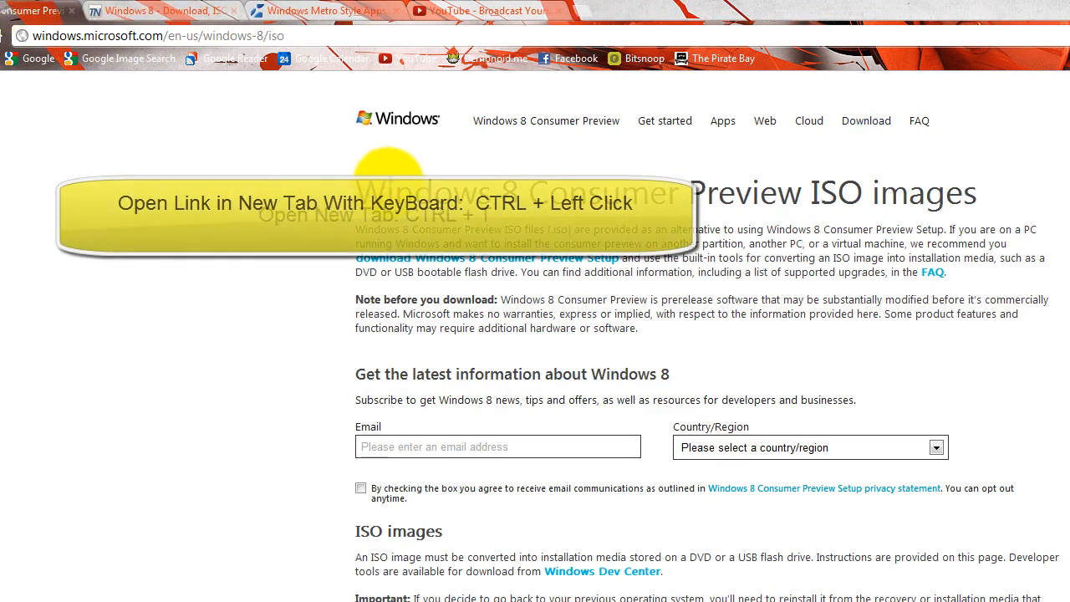
key(ctrl+t)
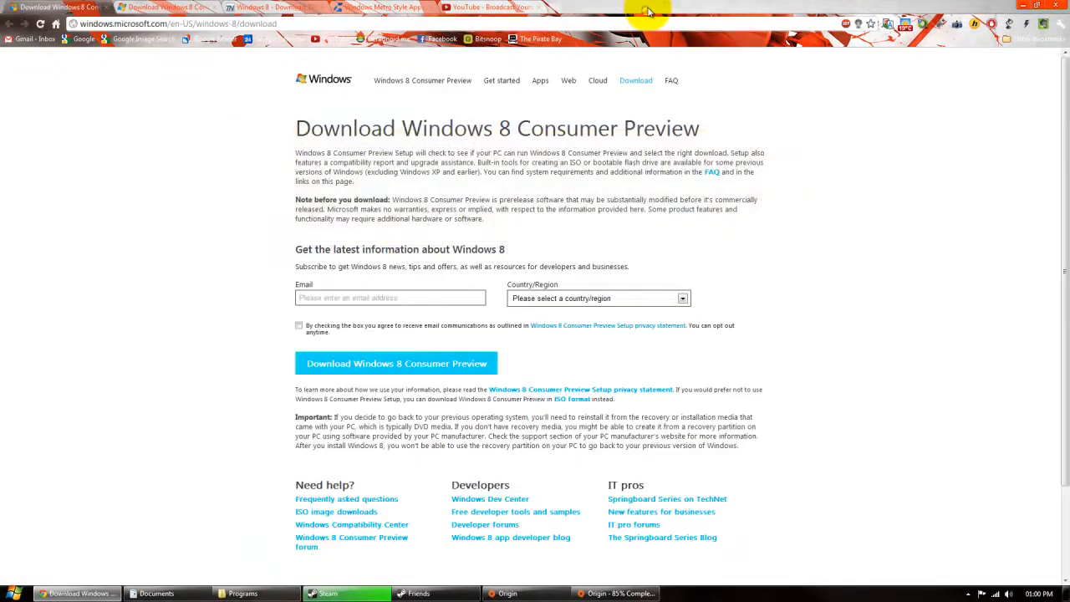
- Show Chrome's history of today's visited sites, then bring Explorer's Documents library forward
key(ctrl+h)
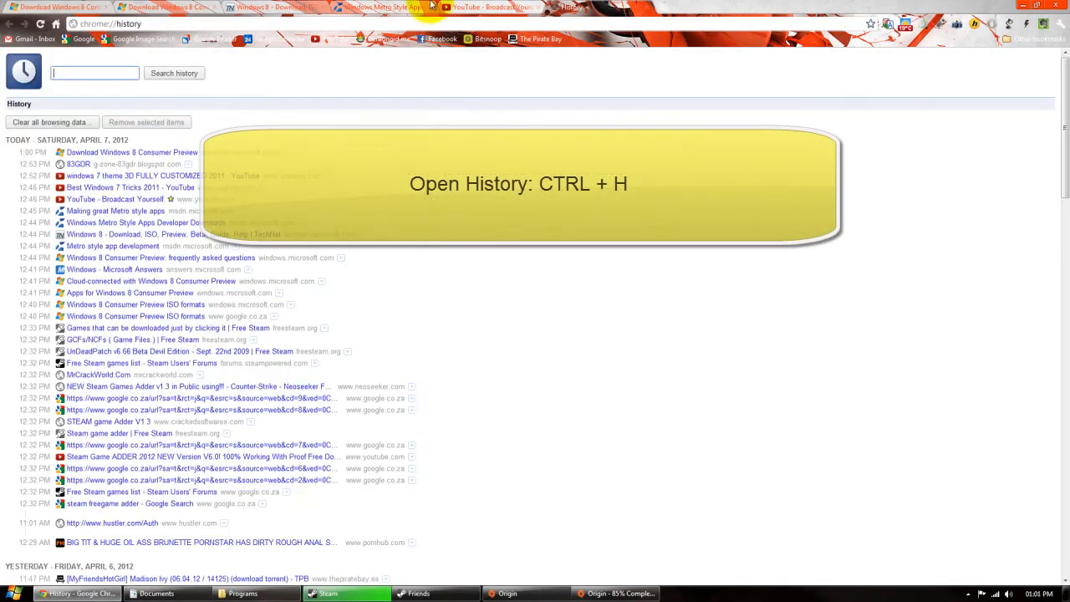
click(464, 7)
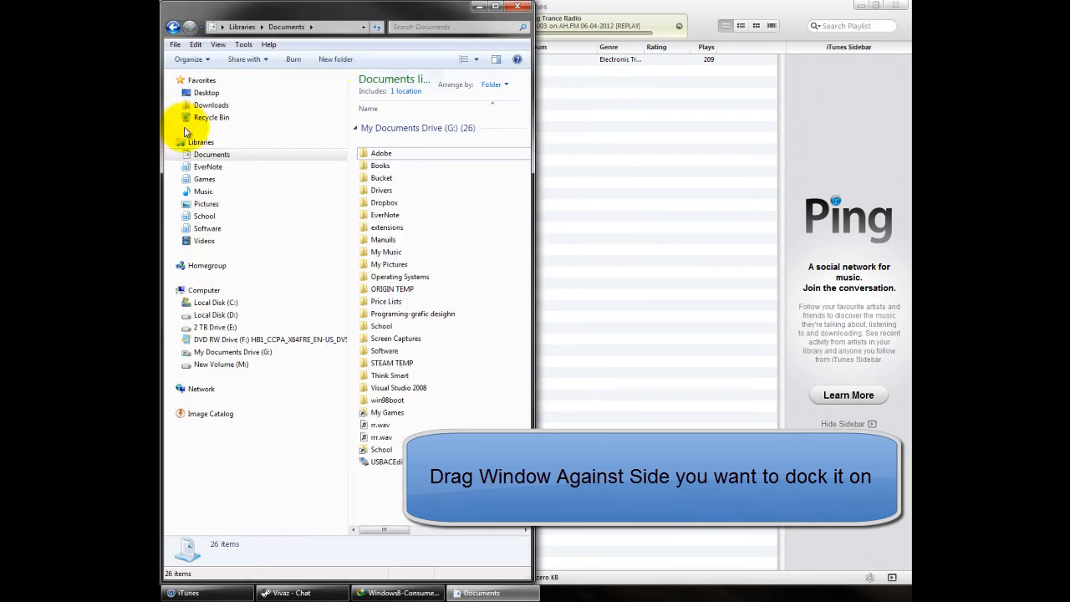
mouse_move(381, 17)
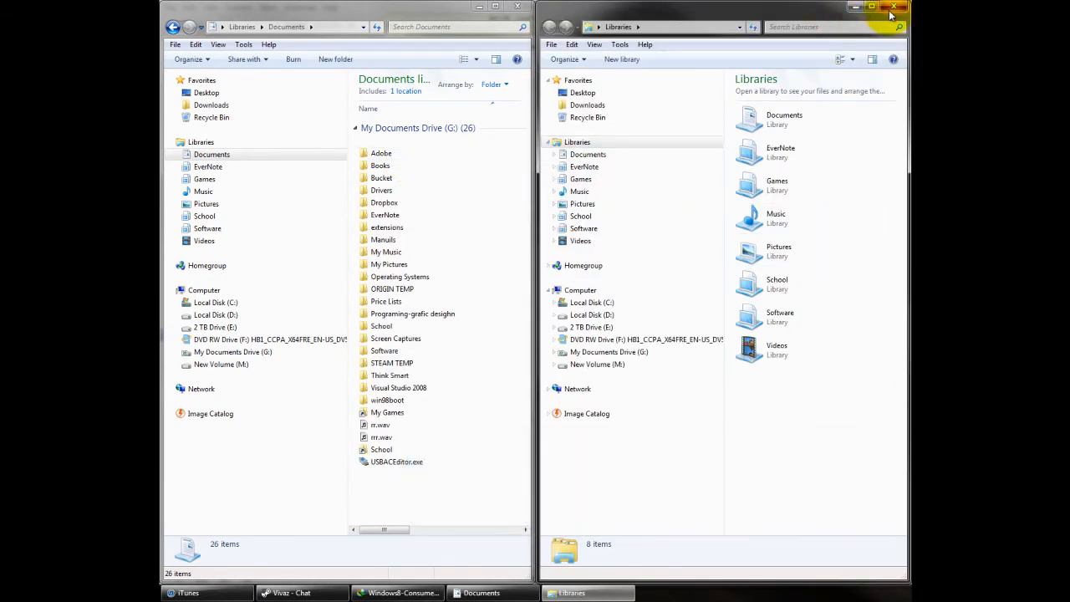
- Close the second Libraries window snapped beside the Documents library
click(895, 7)
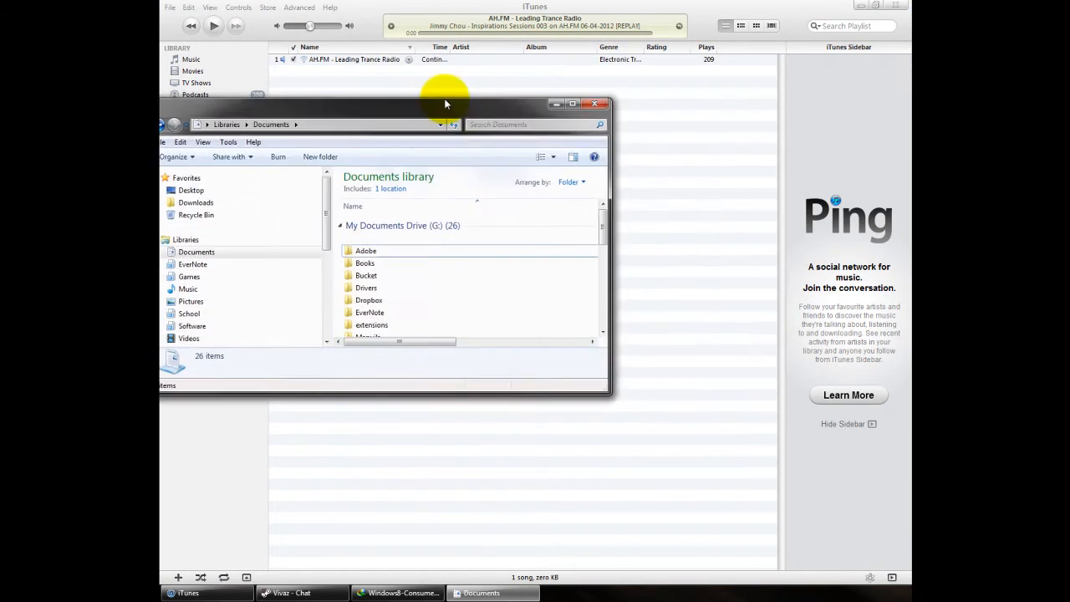
drag(444, 104, 493, 100)
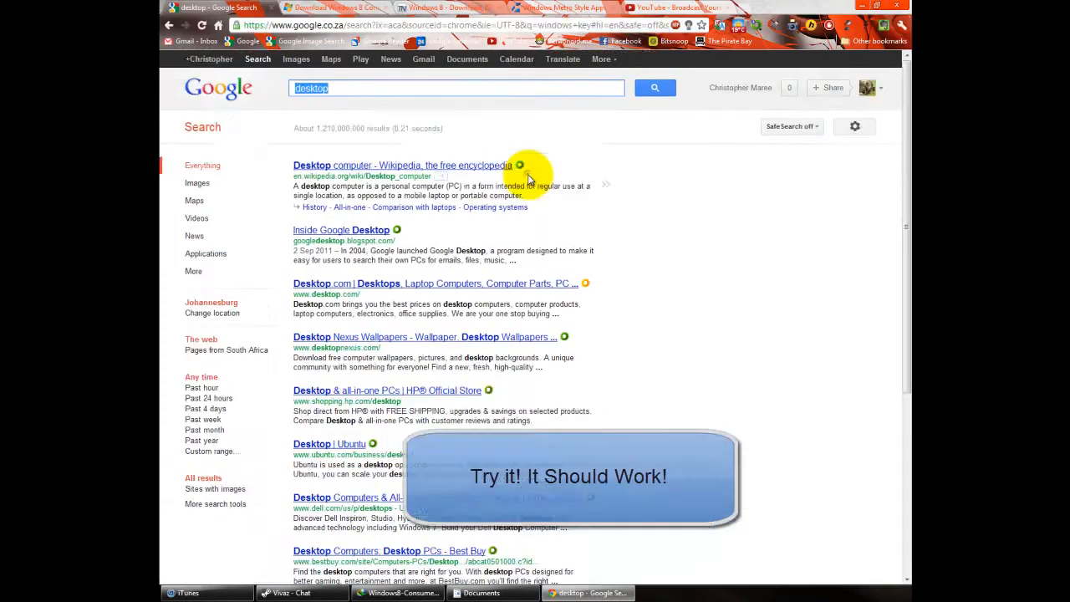
click(480, 592)
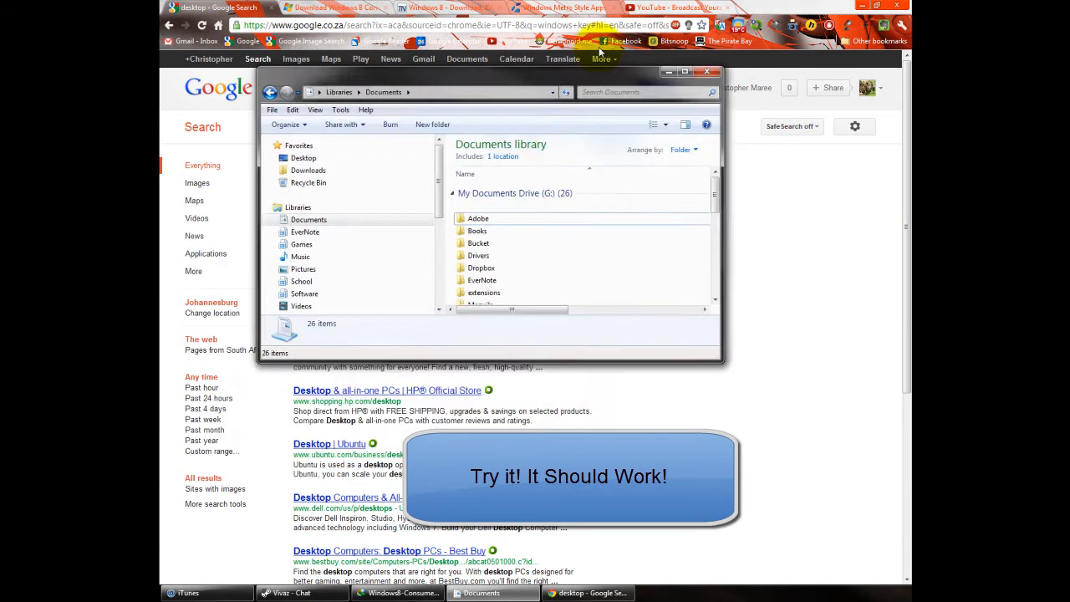
drag(489, 71, 381, 113)
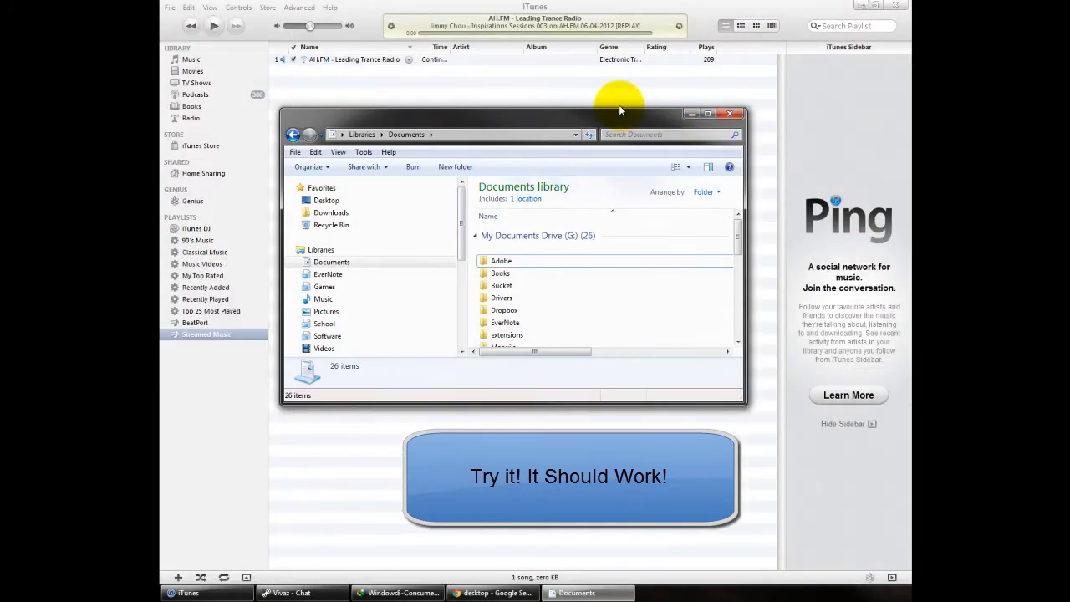
click(729, 113)
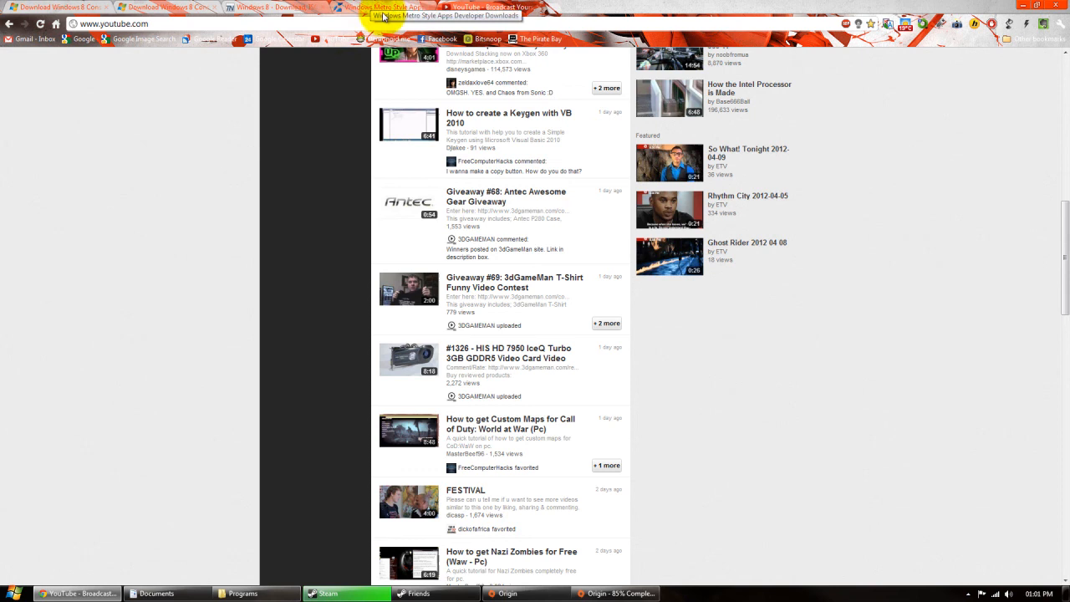
- Switch Chrome to the Metro style apps Downloads for developers tab
click(385, 7)
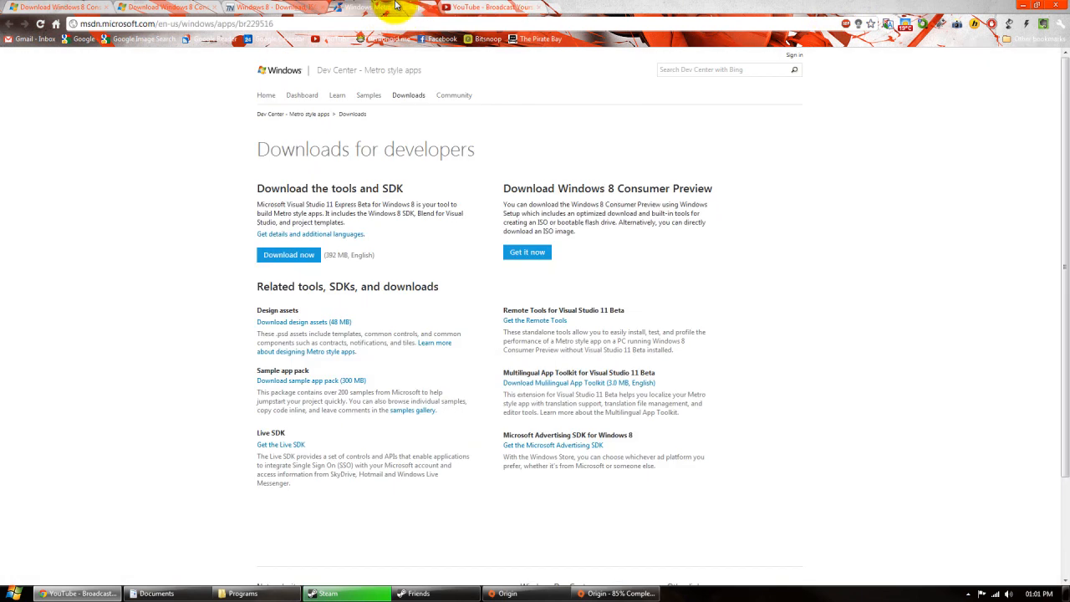
mouse_move(523, 320)
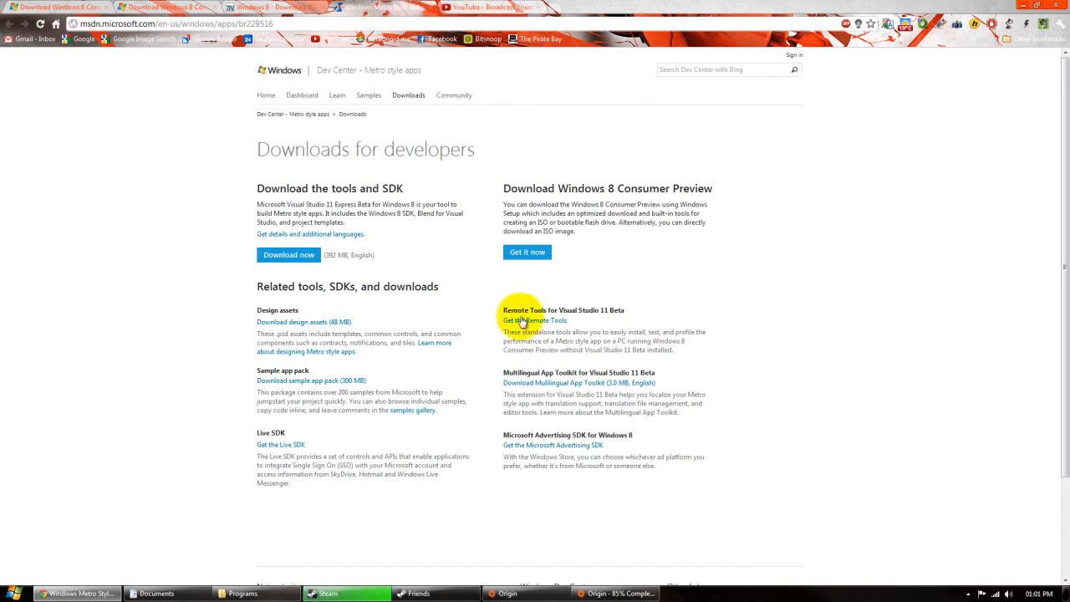